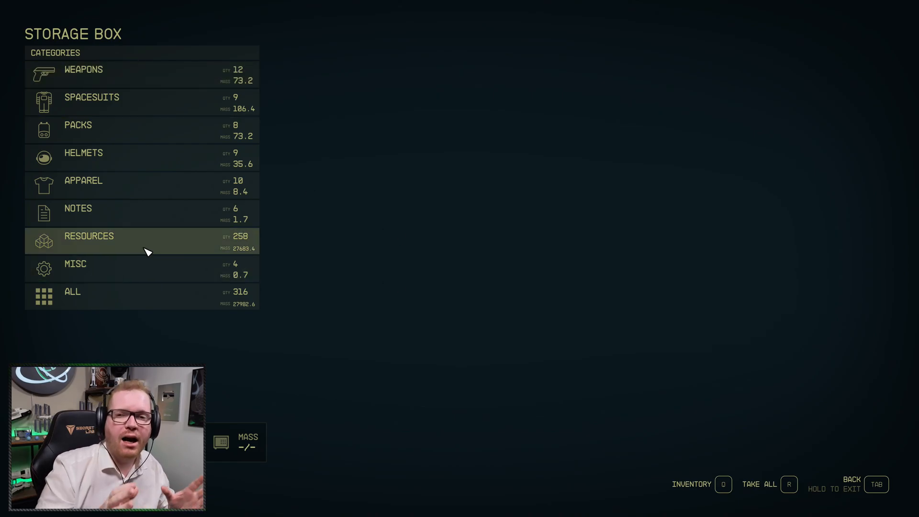
# - Show the storage box's Resources category filtered to inorganic resources
pyautogui.click(88, 235)
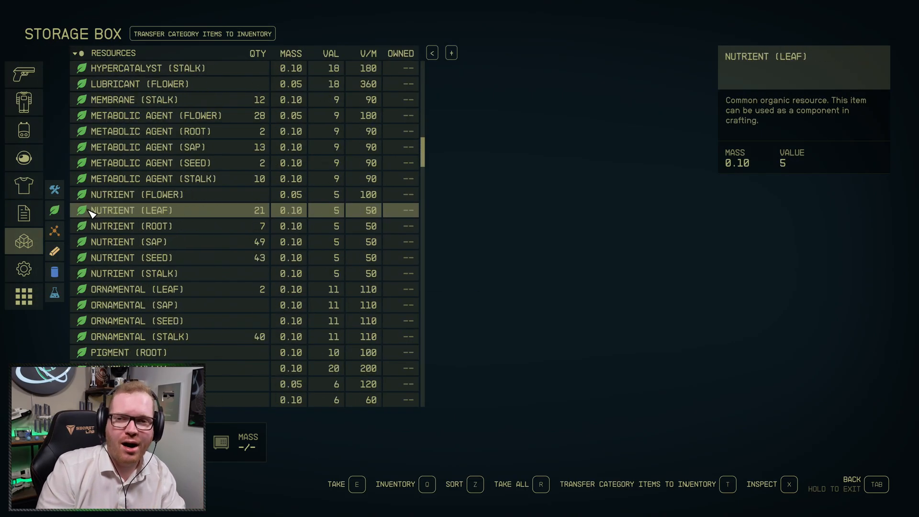
pyautogui.click(54, 251)
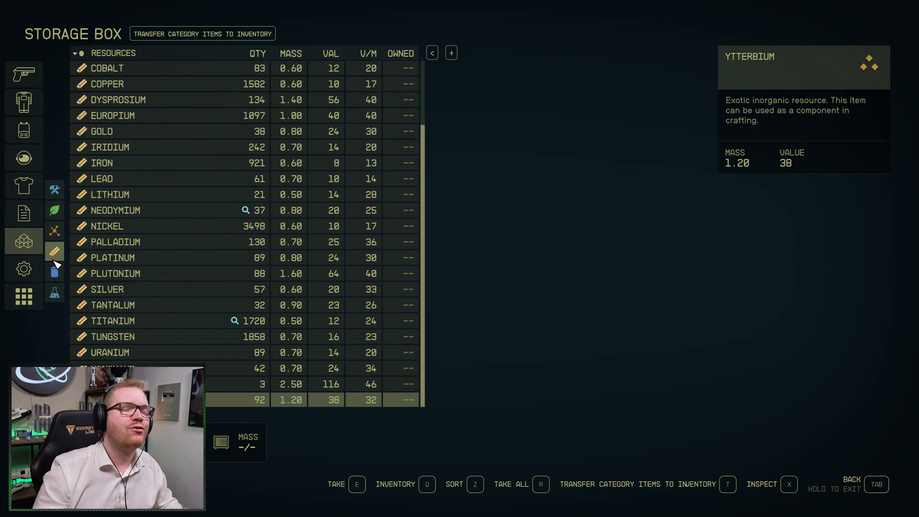
pyautogui.press('tab')
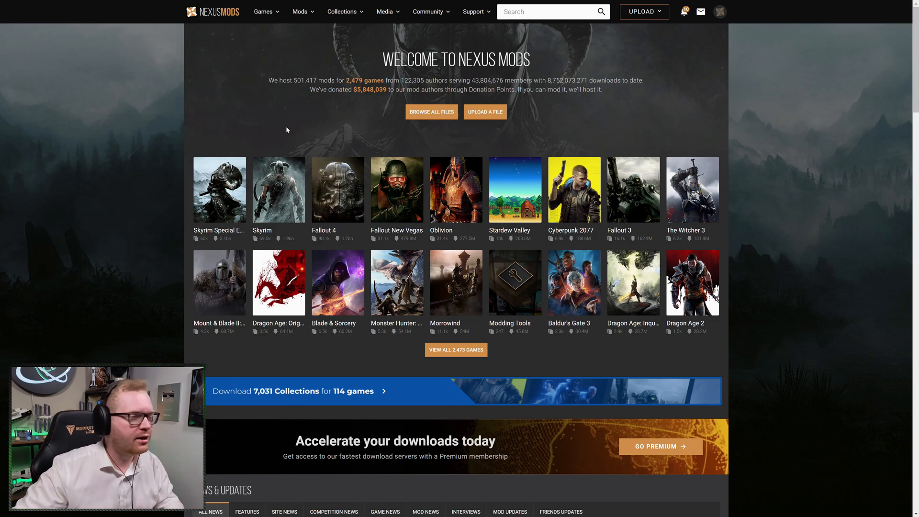
pyautogui.moveTo(234, 141)
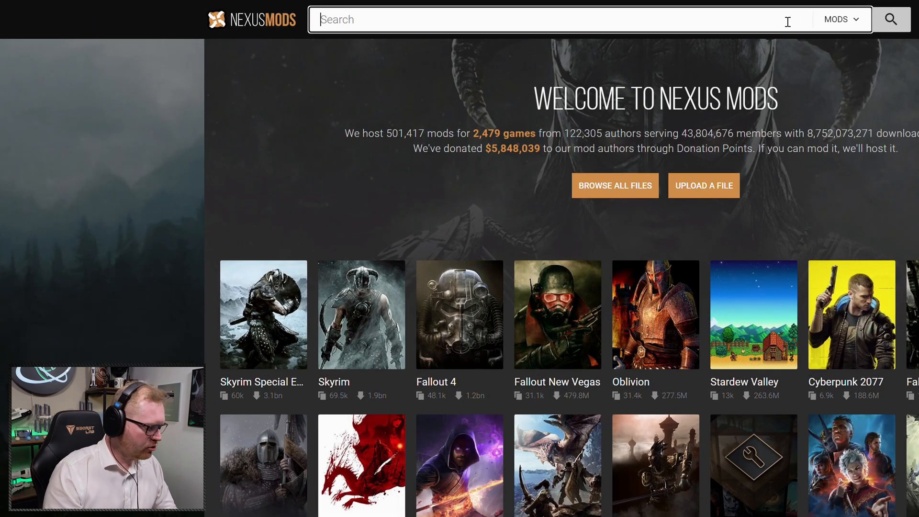
# - Search Nexus Mods for 'starui' and open the StarUI Inventory mod page
pyautogui.write('staru')
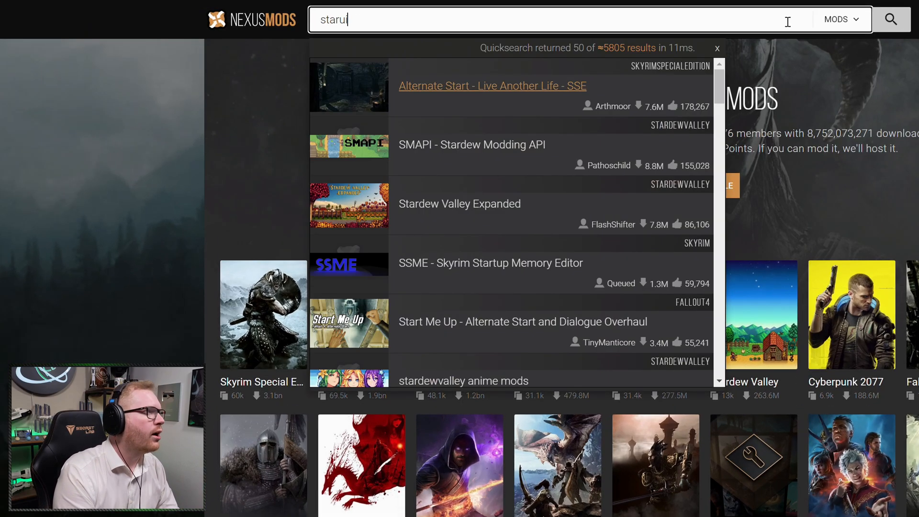
pyautogui.write('i')
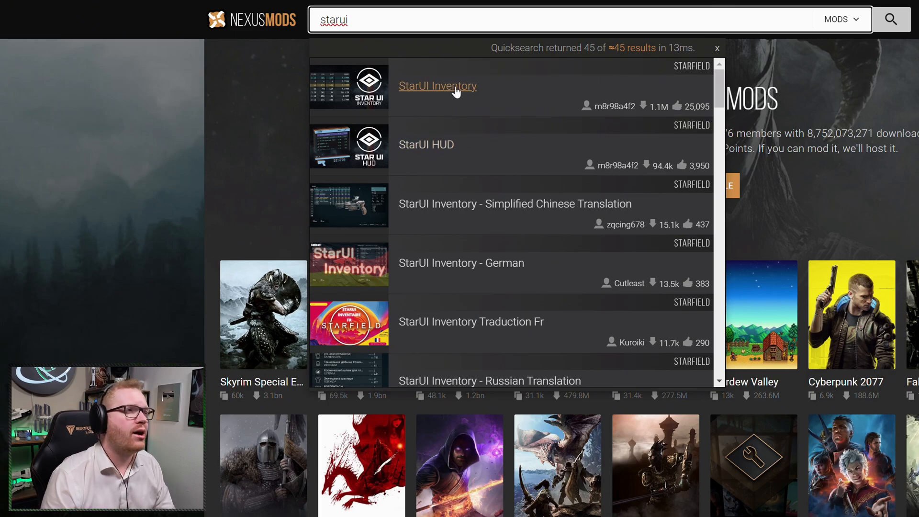
pyautogui.click(437, 86)
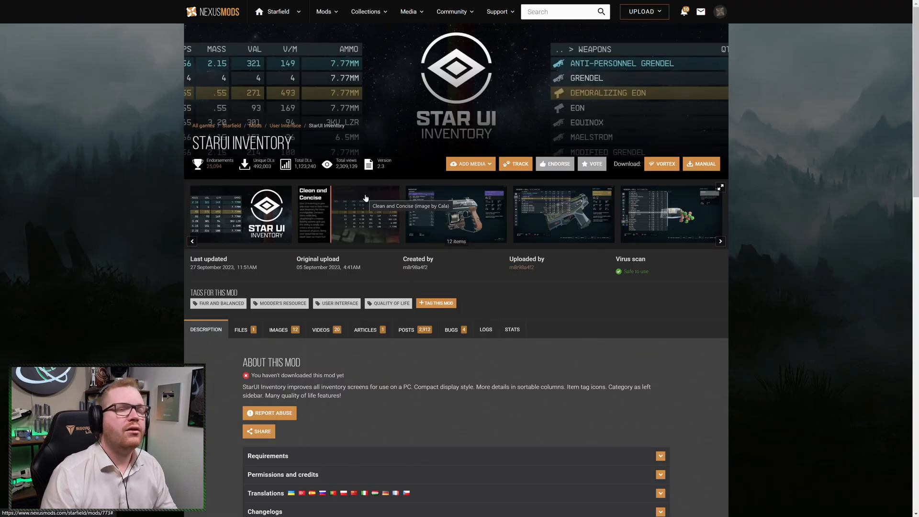
pyautogui.moveTo(420, 234)
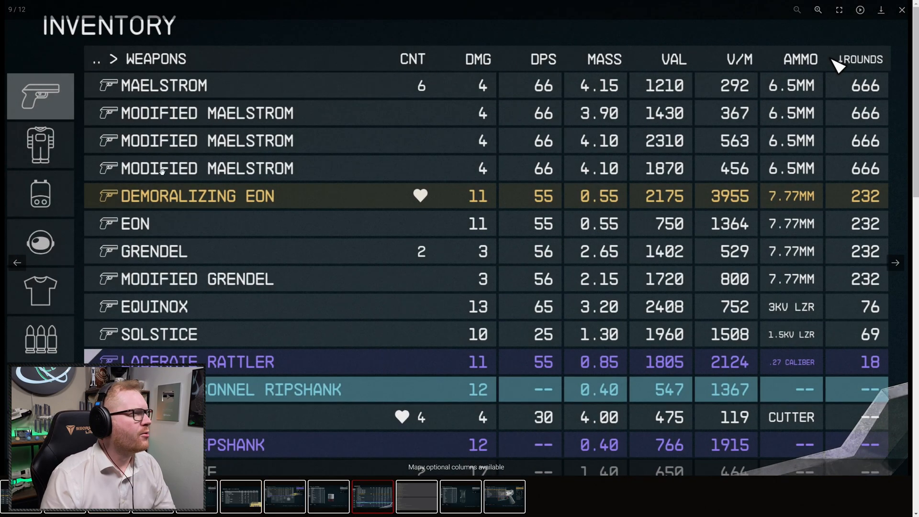
pyautogui.moveTo(170, 202)
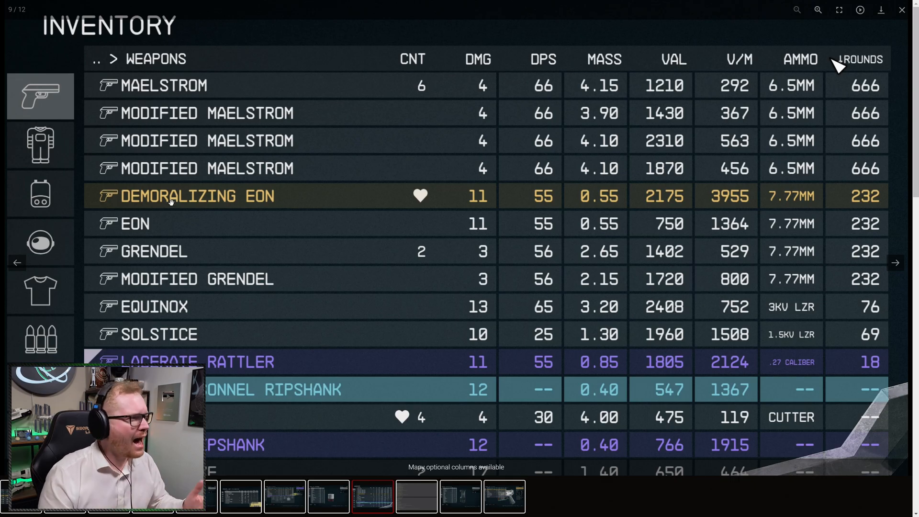
pyautogui.moveTo(249, 275)
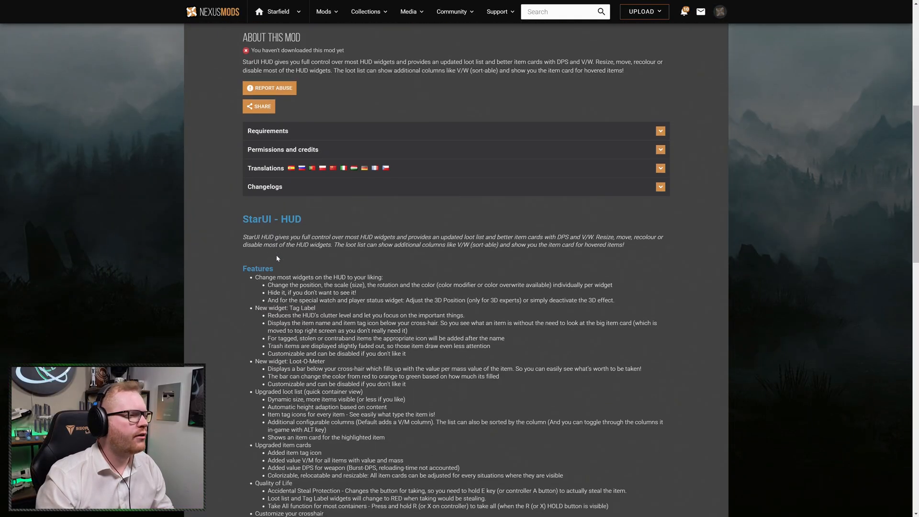
# - Scroll the StarUI HUD description to its Installation and archive invalidation instructions
pyautogui.scroll(-3)
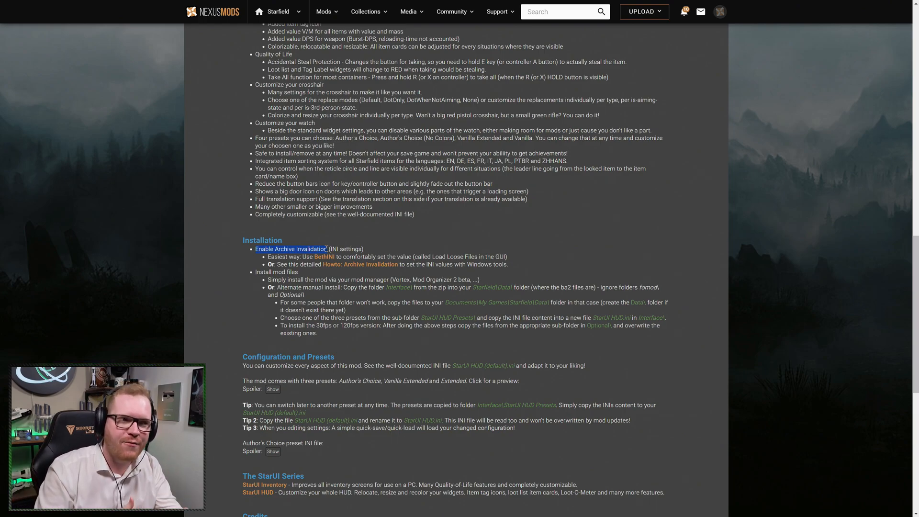
pyautogui.scroll(3)
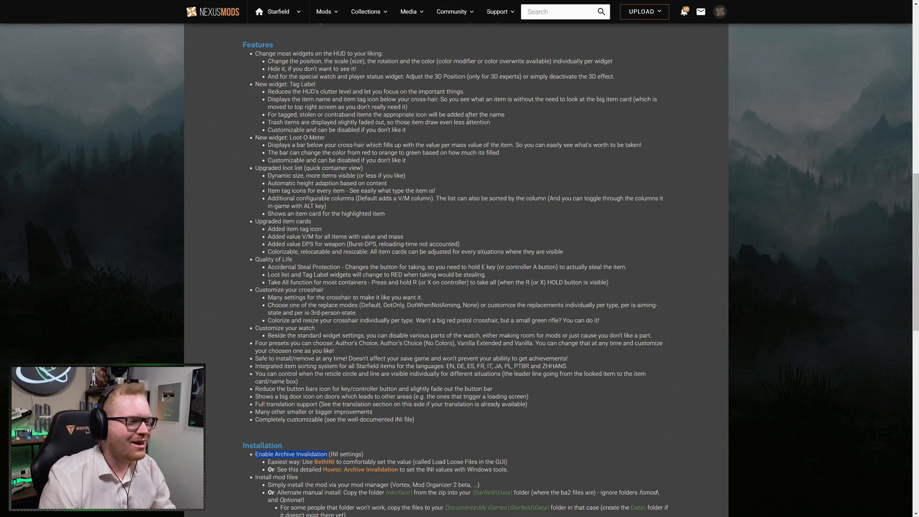
pyautogui.scroll(-3)
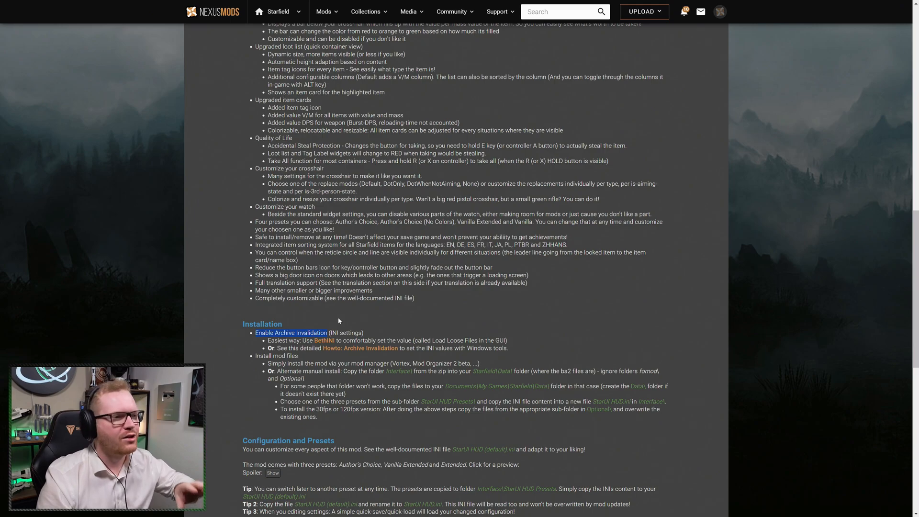
pyautogui.moveTo(339, 299)
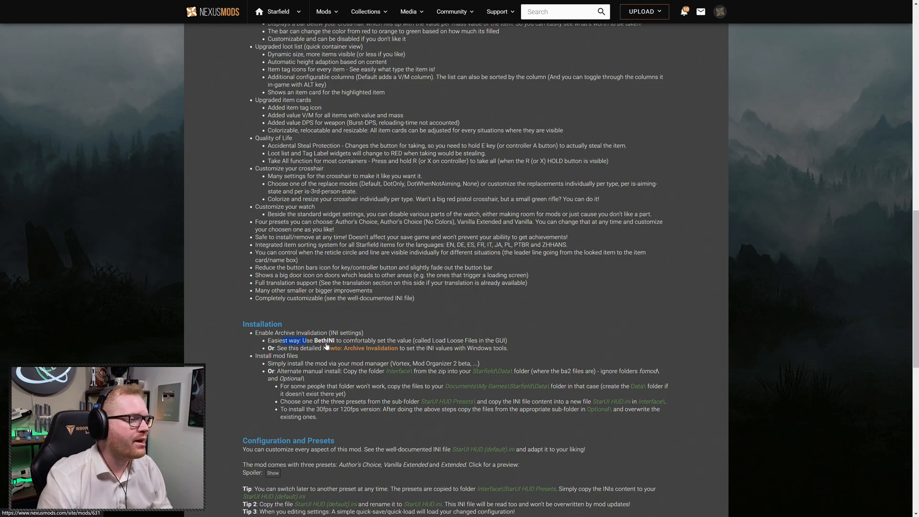
pyautogui.moveTo(458, 340)
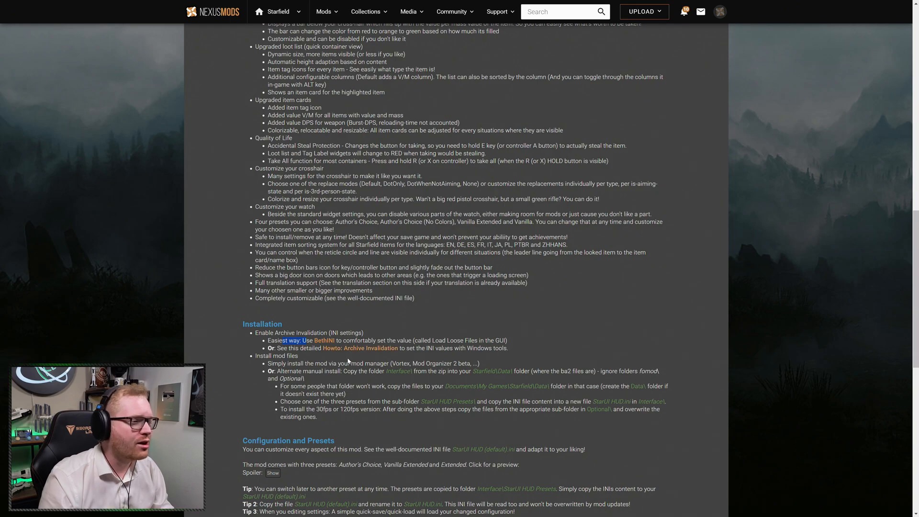
pyautogui.moveTo(360, 348)
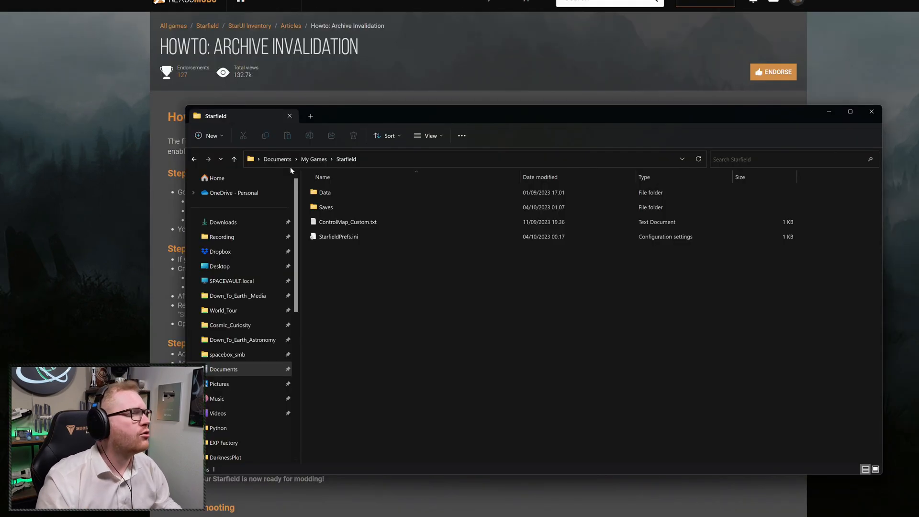
pyautogui.moveTo(345, 158)
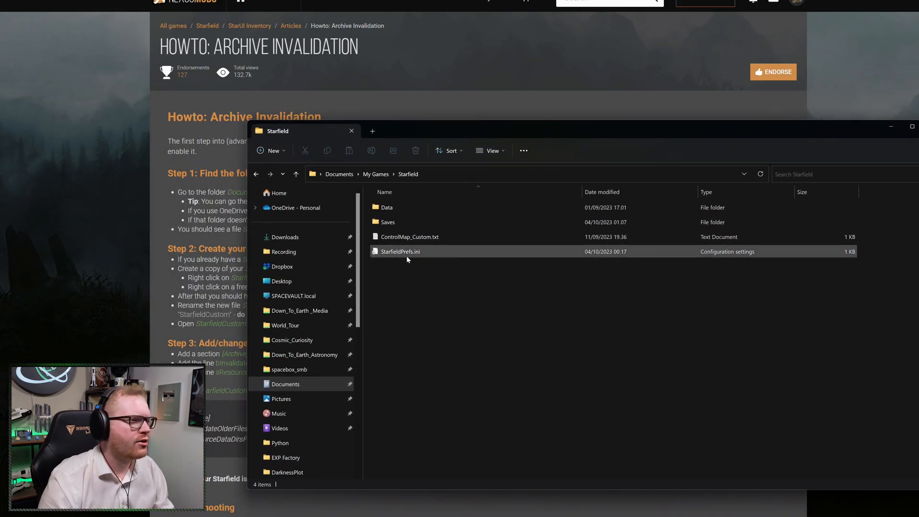
# - Copy StarfieldPrefs.ini as StarfieldCustom.ini and open it for editing
pyautogui.click(400, 252)
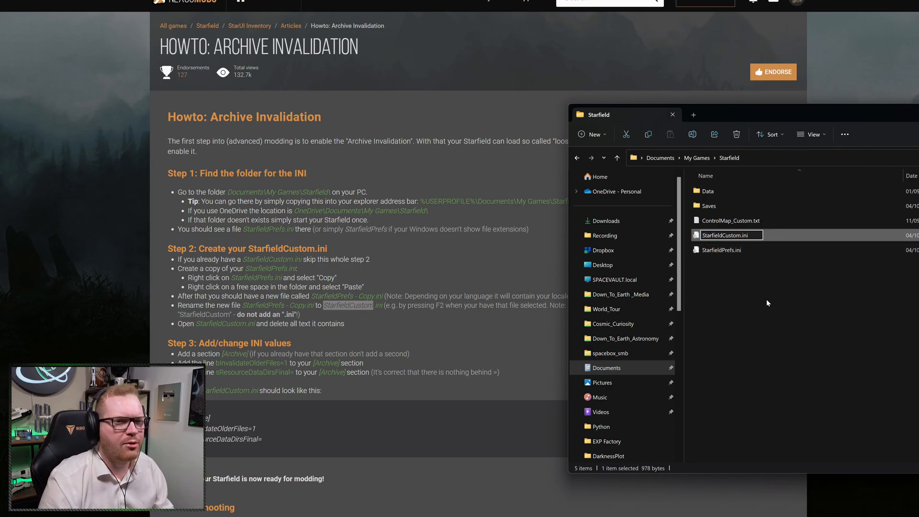
pyautogui.doubleClick(726, 235)
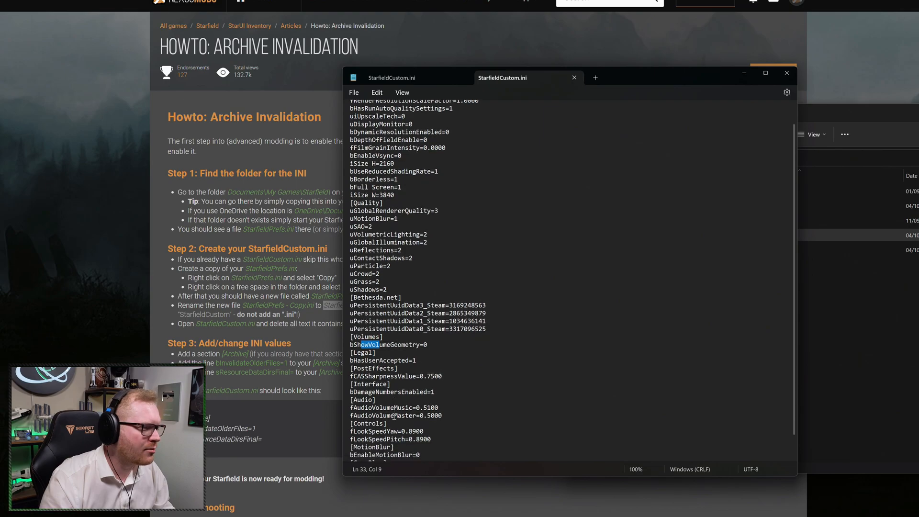
# - Paste the [Archive] invalidation lines into StarfieldCustom.ini and check the section header
pyautogui.scroll(-3)
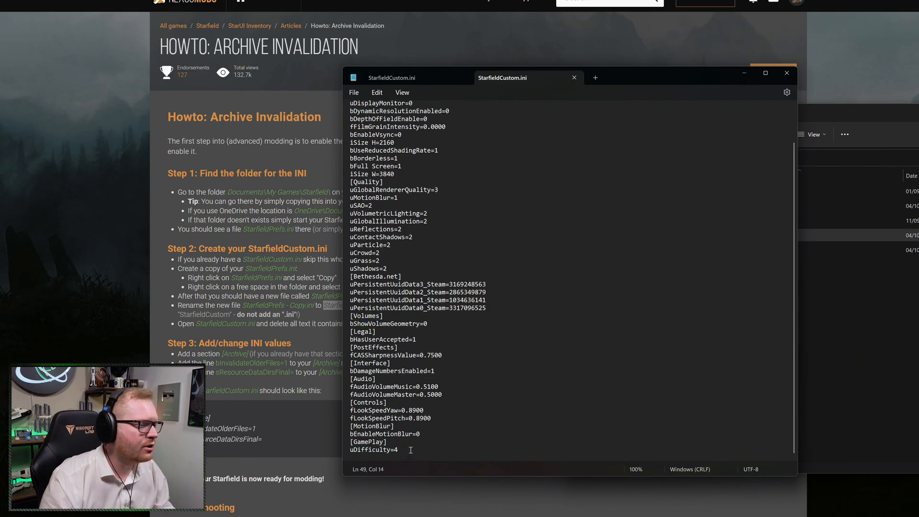
pyautogui.moveTo(479, 451)
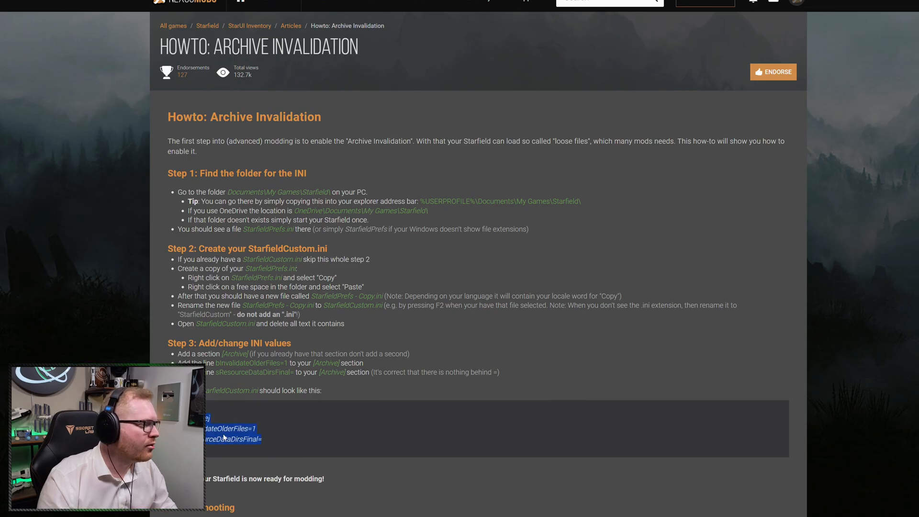
pyautogui.press('alt+tab')
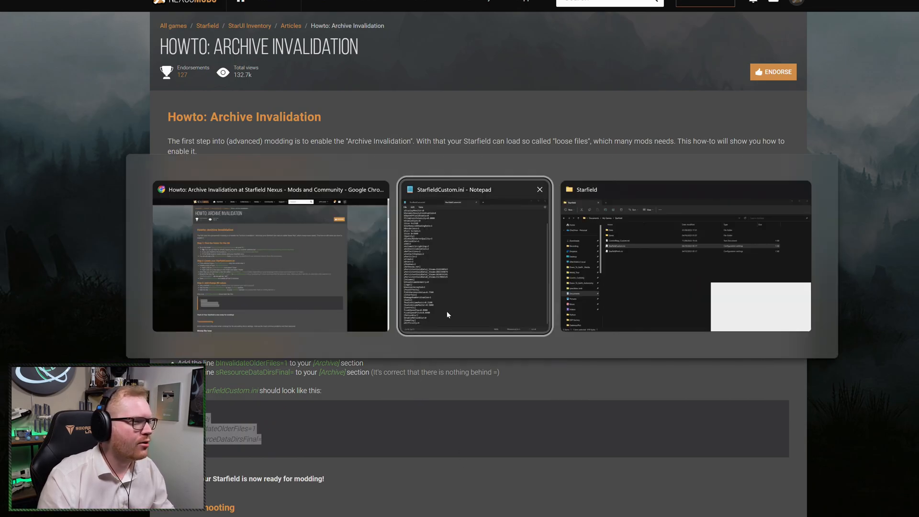
pyautogui.click(473, 258)
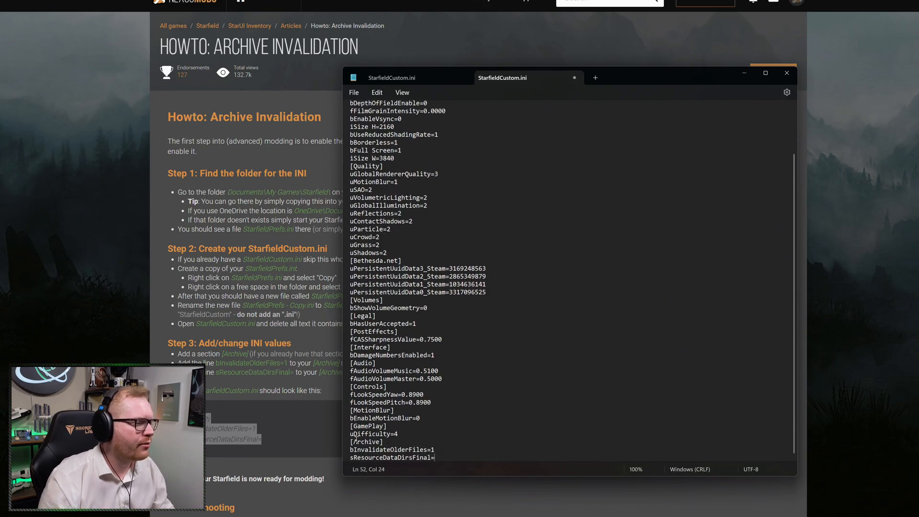
pyautogui.doubleClick(366, 441)
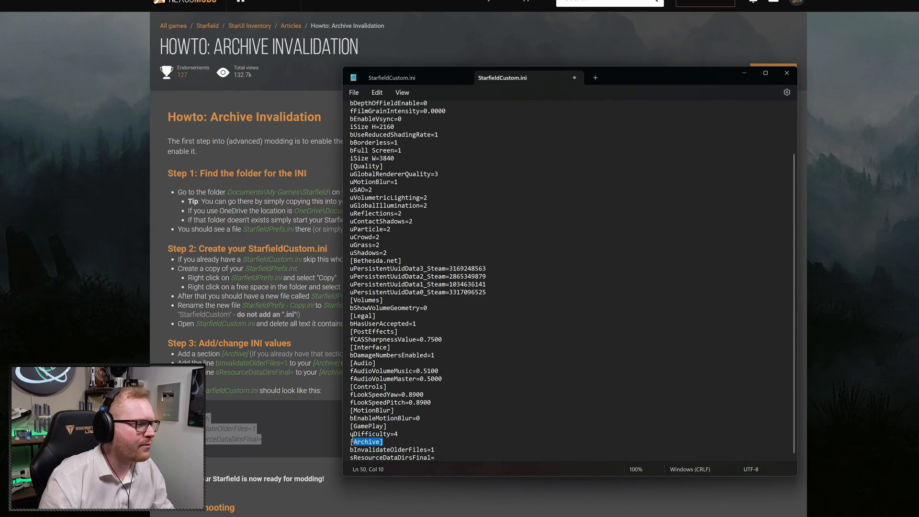
pyautogui.click(454, 457)
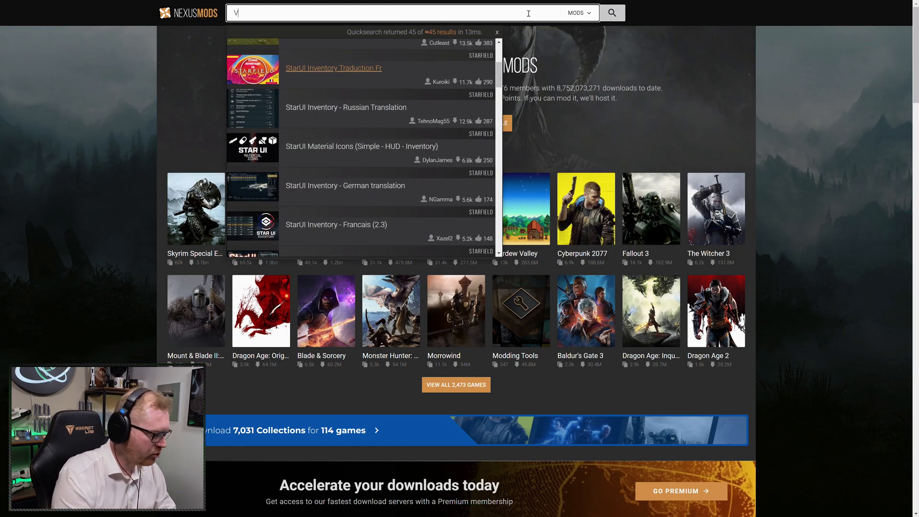
# - Search Nexus Mods for Vortex and download its main file from the Files tab
pyautogui.write('ORTEX')
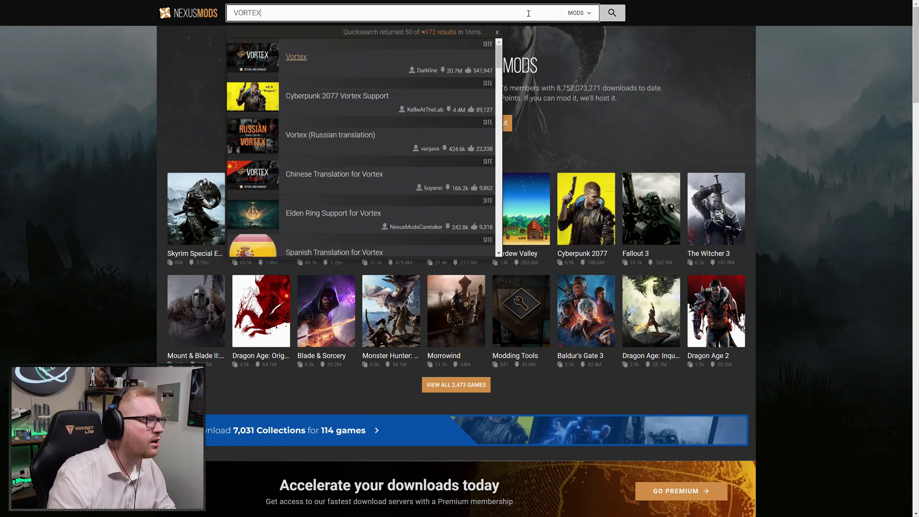
pyautogui.click(296, 56)
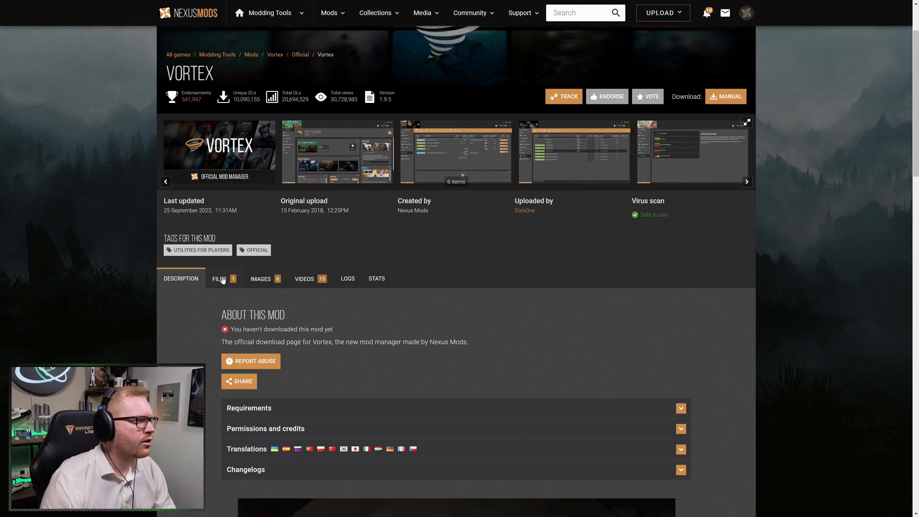
pyautogui.click(219, 278)
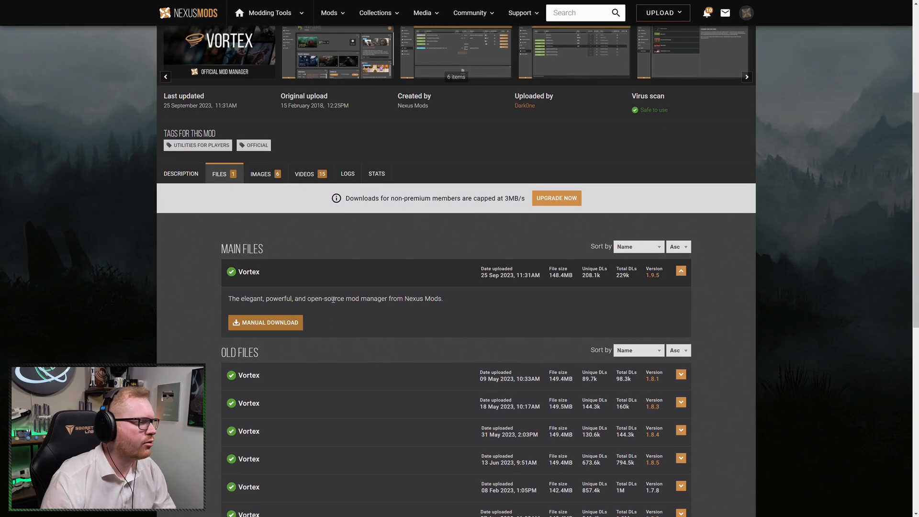
pyautogui.click(264, 322)
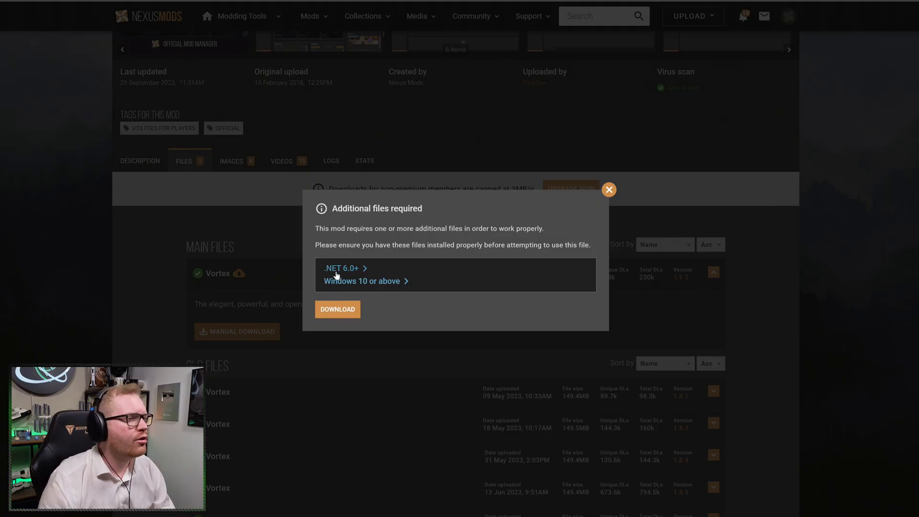
pyautogui.moveTo(346, 276)
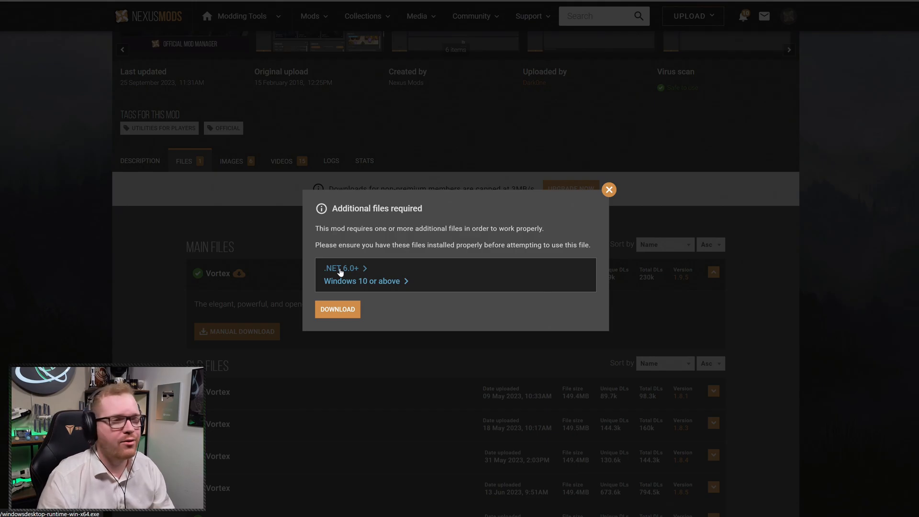
pyautogui.moveTo(352, 278)
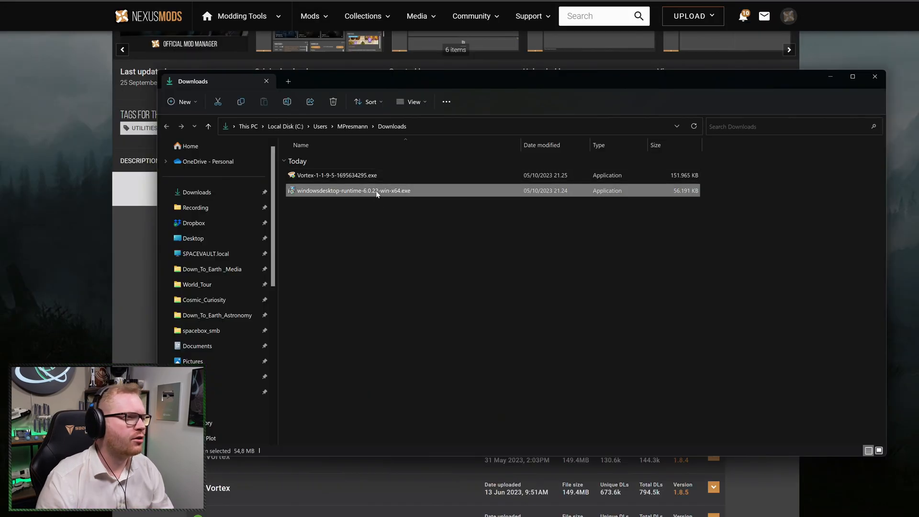
# - Run the .NET desktop runtime installer, then the Vortex-1-1-9-5 setup file
pyautogui.doubleClick(354, 190)
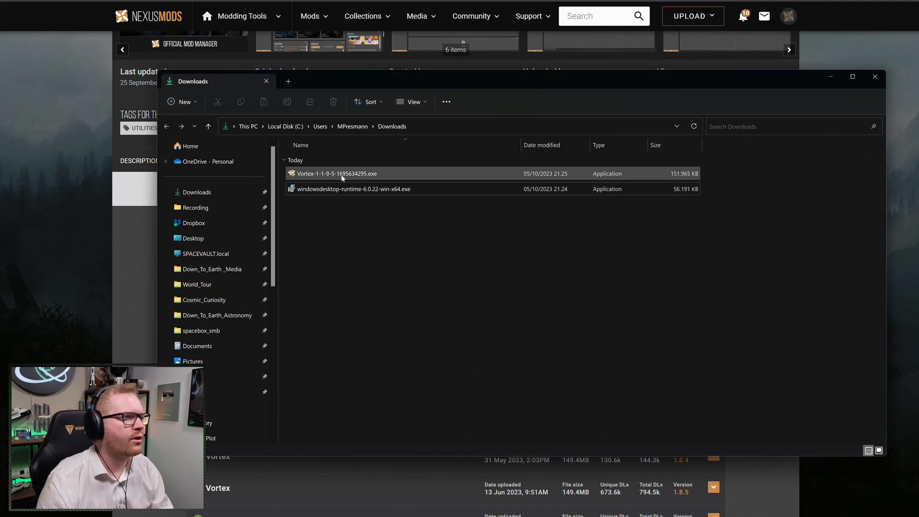
pyautogui.click(337, 172)
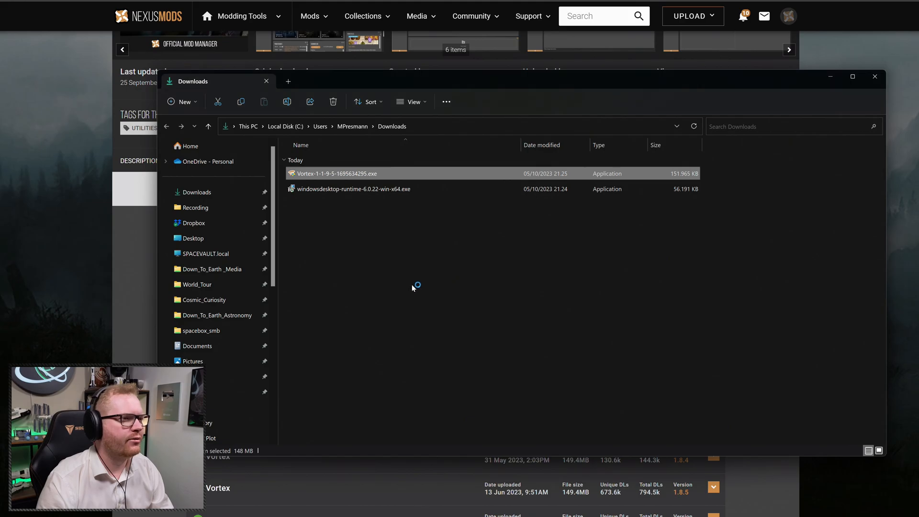
pyautogui.doubleClick(337, 173)
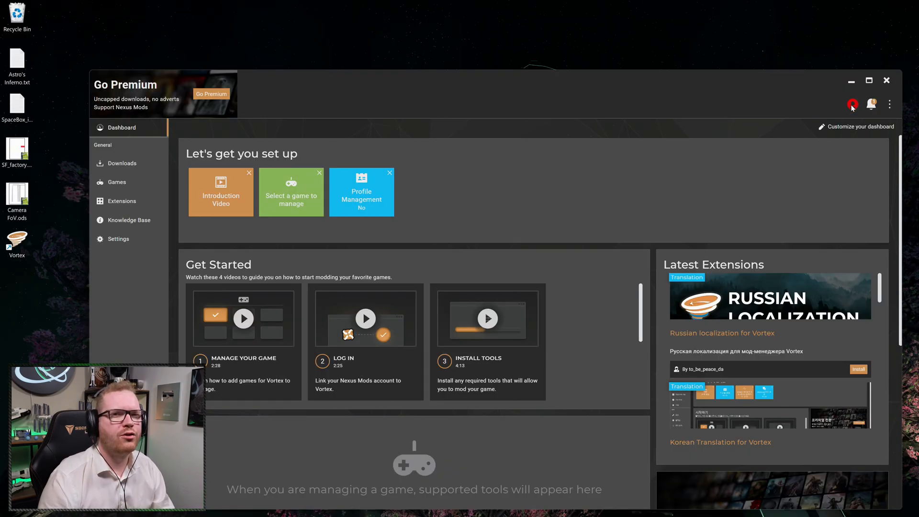
pyautogui.moveTo(872, 104)
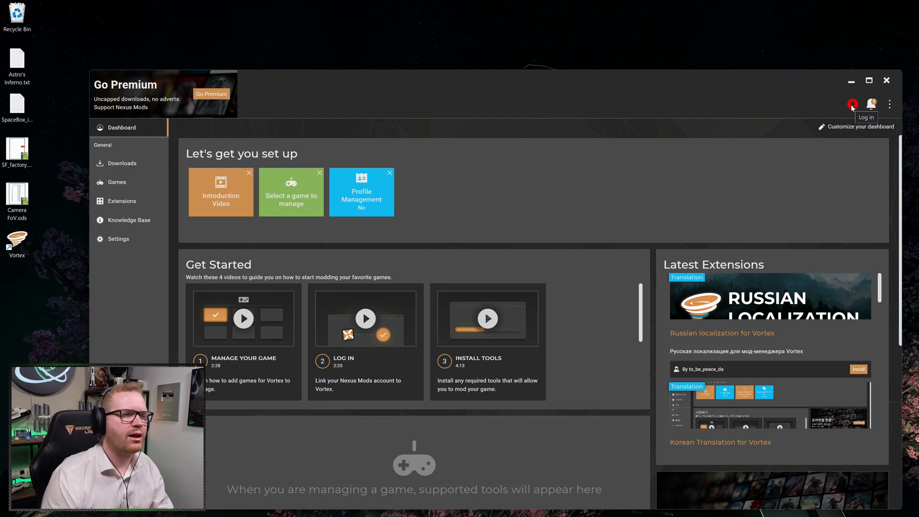
# - Log in to Nexus Mods, search Games for 'STARF', and manage Starfield
pyautogui.click(852, 104)
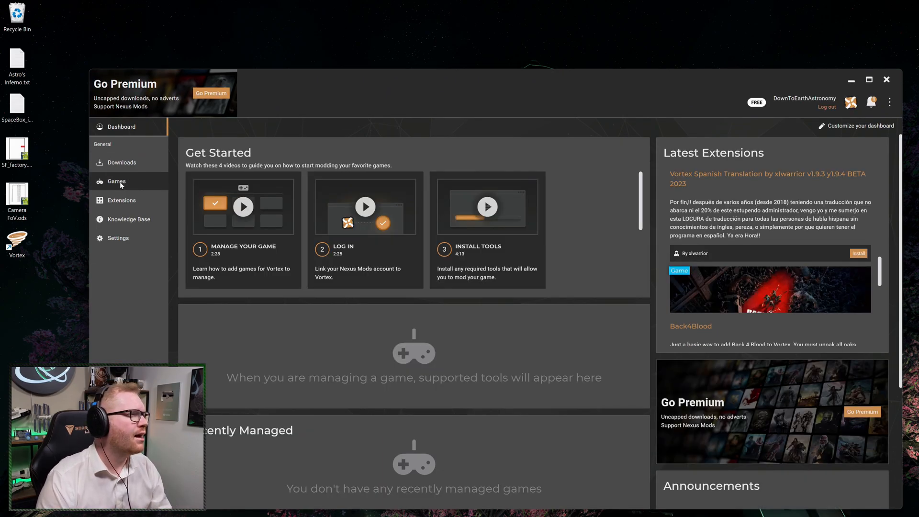
pyautogui.click(116, 181)
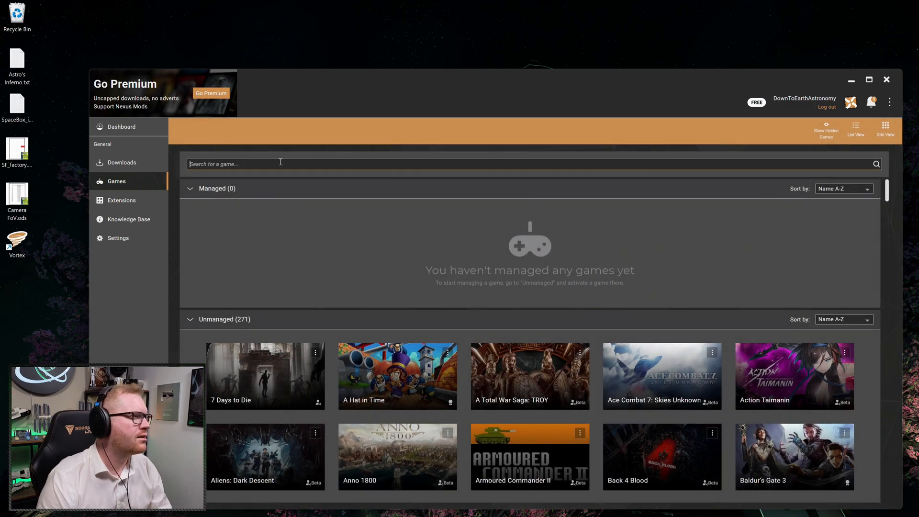
pyautogui.write('STARFIELD')
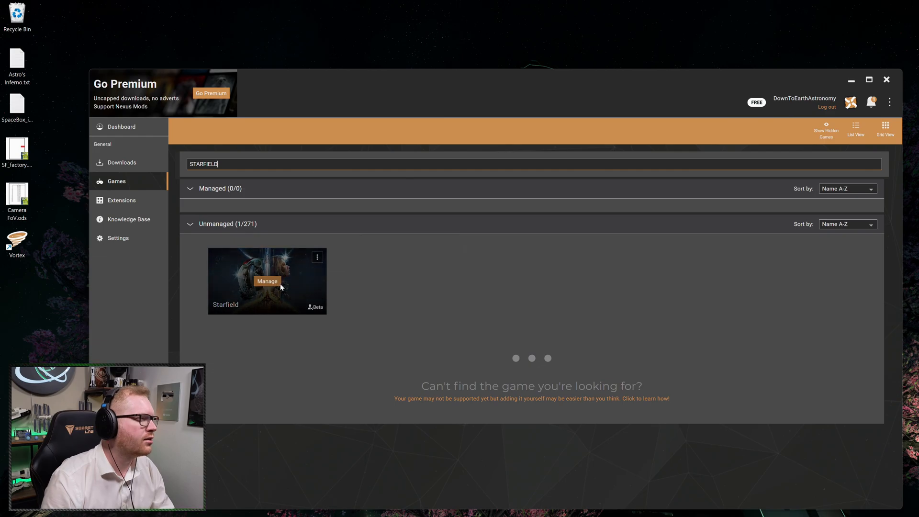
pyautogui.click(267, 281)
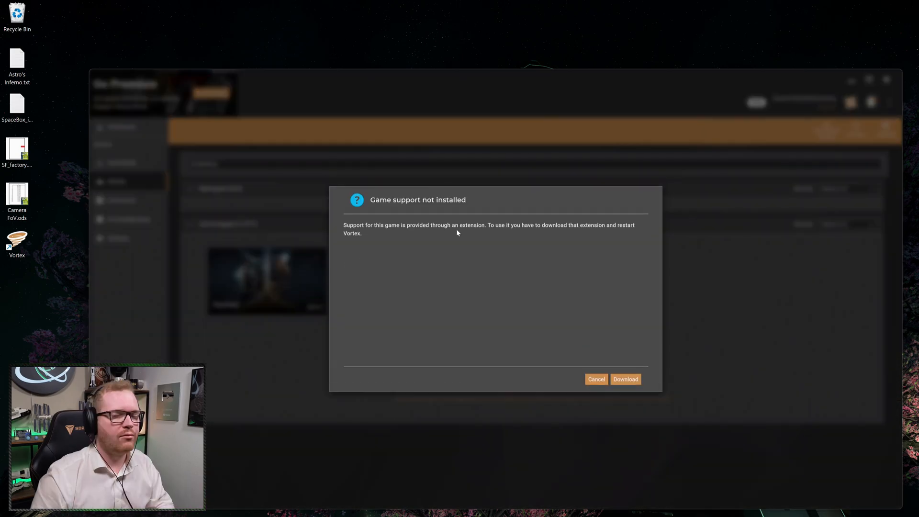
pyautogui.moveTo(626, 379)
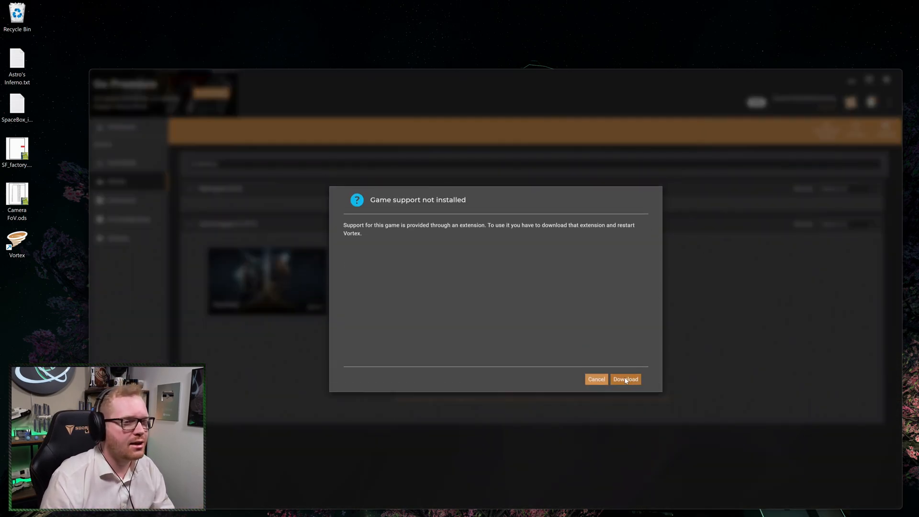
# - Download and install the Starfield support extension, then view the Mods list
pyautogui.click(624, 379)
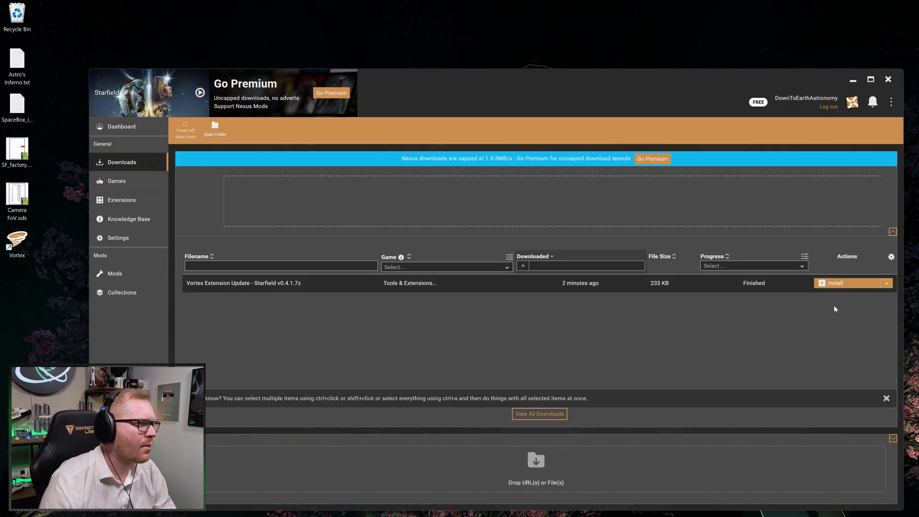
pyautogui.click(833, 283)
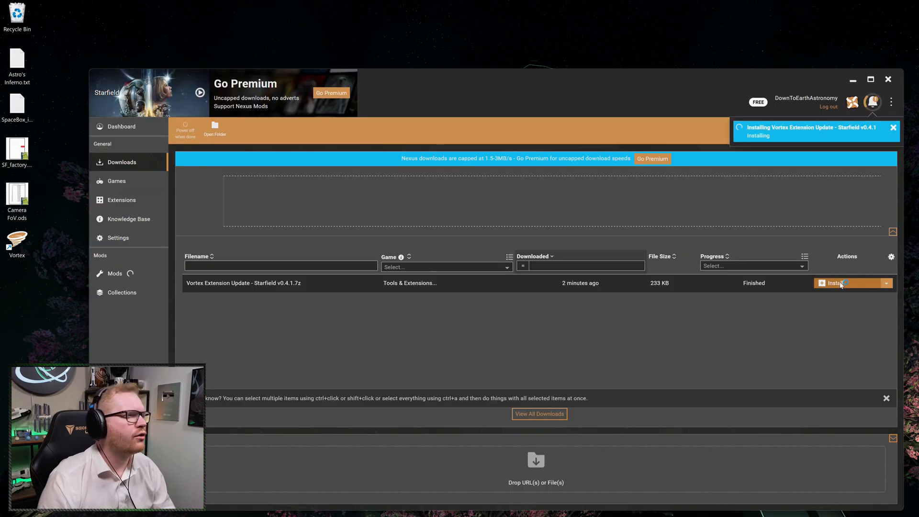
pyautogui.click(835, 283)
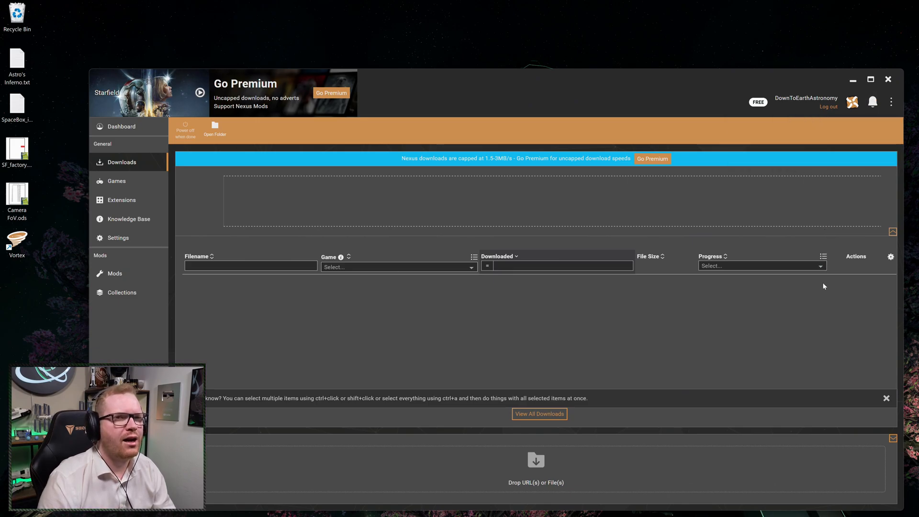
pyautogui.moveTo(516, 341)
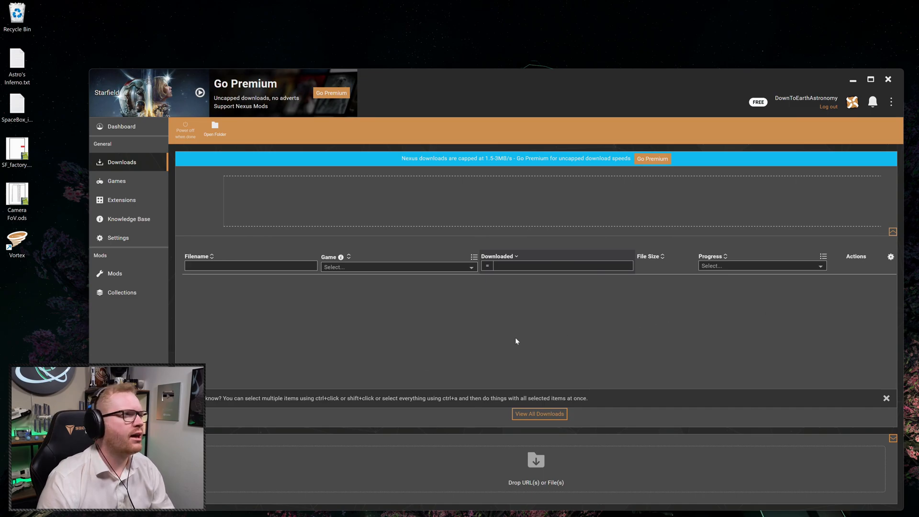
pyautogui.moveTo(311, 302)
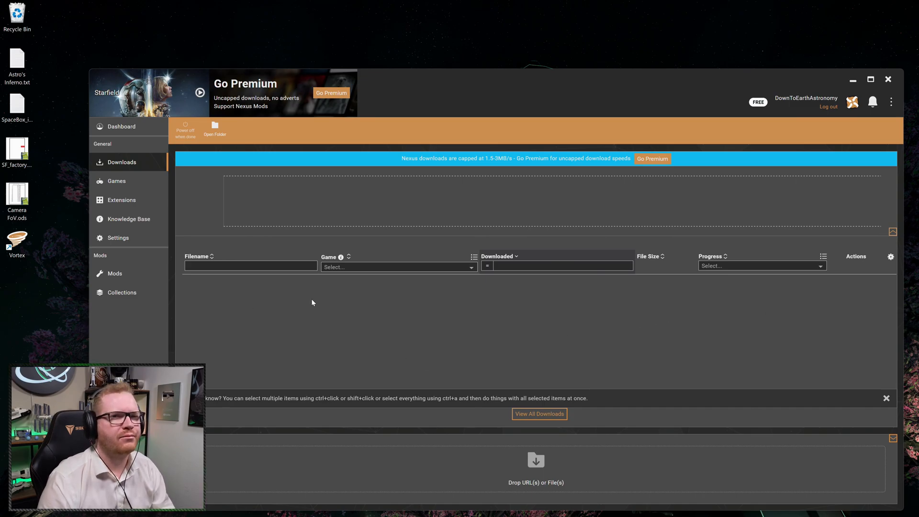
pyautogui.click(115, 273)
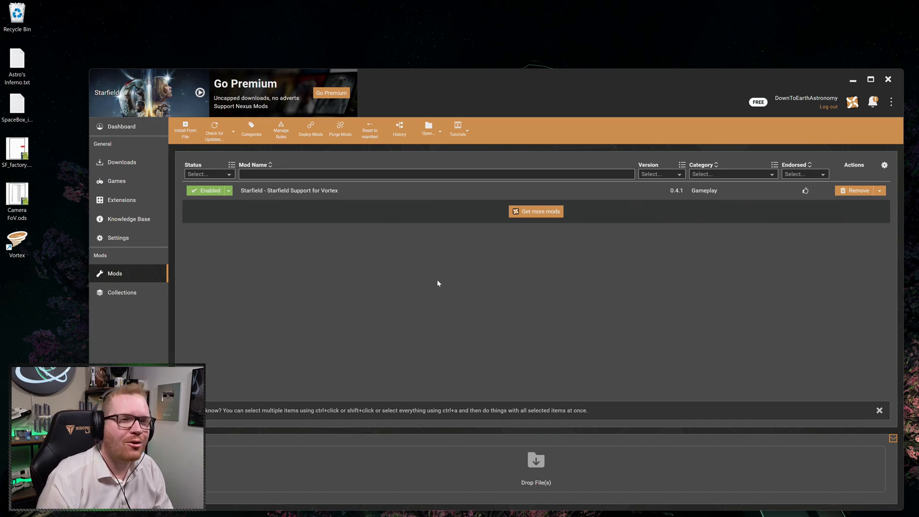
pyautogui.moveTo(449, 249)
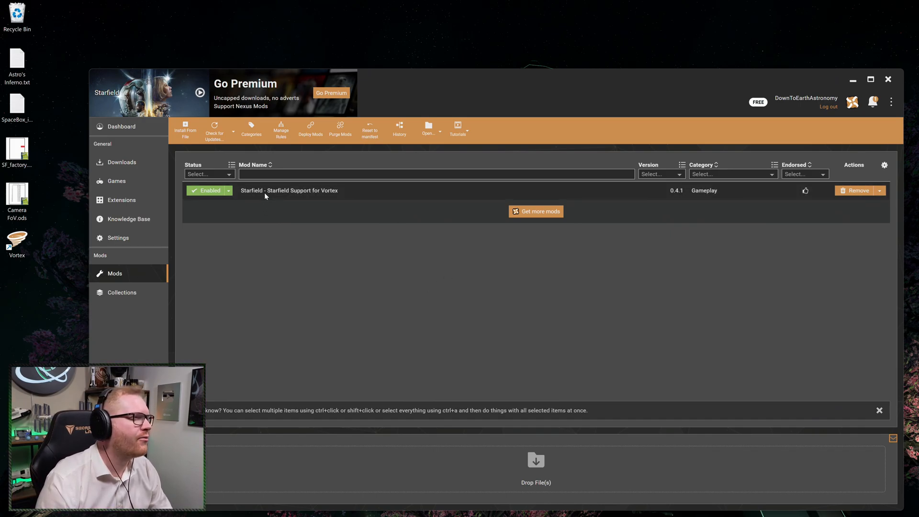
pyautogui.moveTo(297, 198)
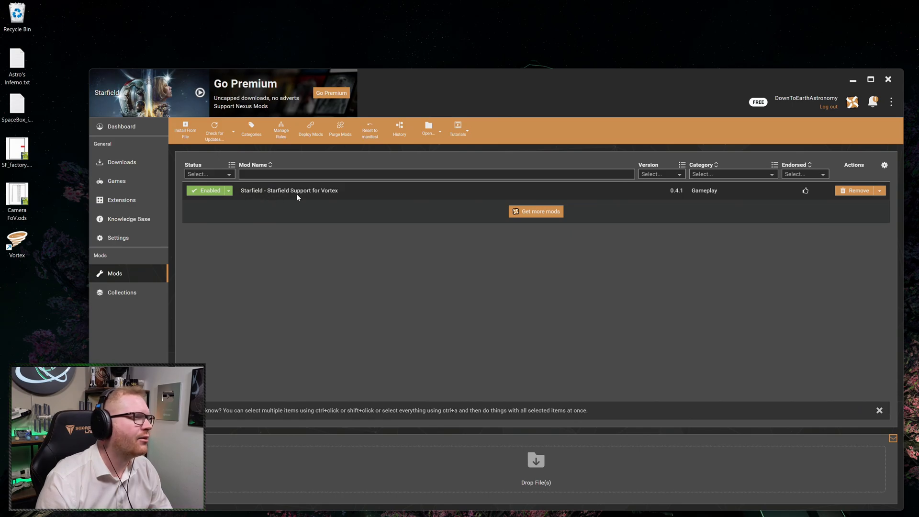
pyautogui.moveTo(329, 197)
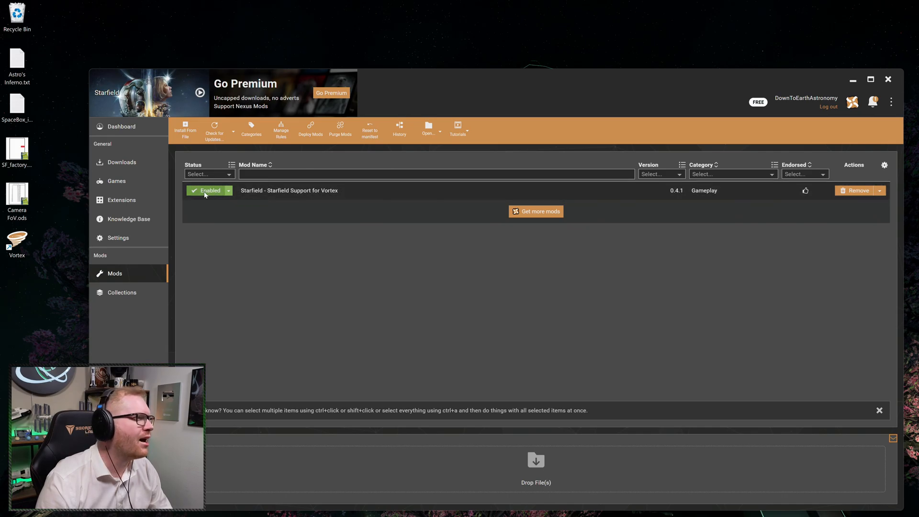
pyautogui.moveTo(300, 200)
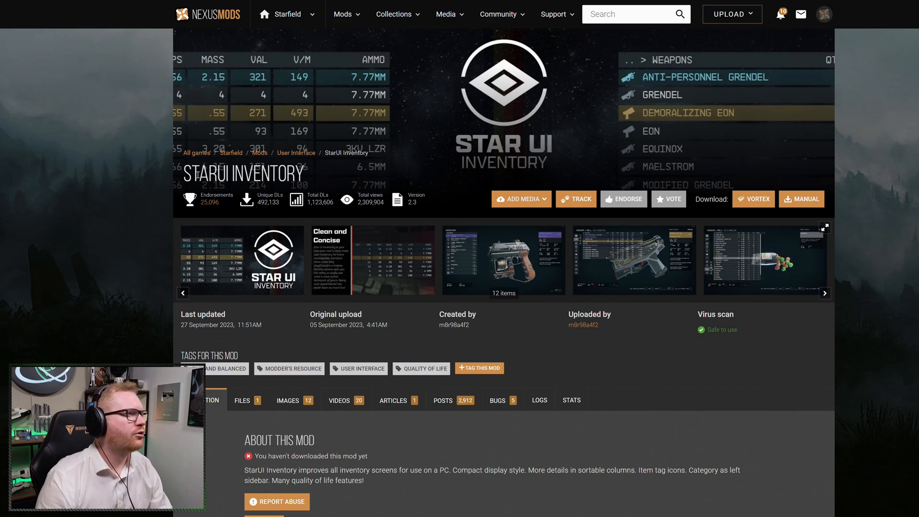
# - Send StarUI Inventory's main file to Vortex via Mod Manager Download
pyautogui.click(241, 400)
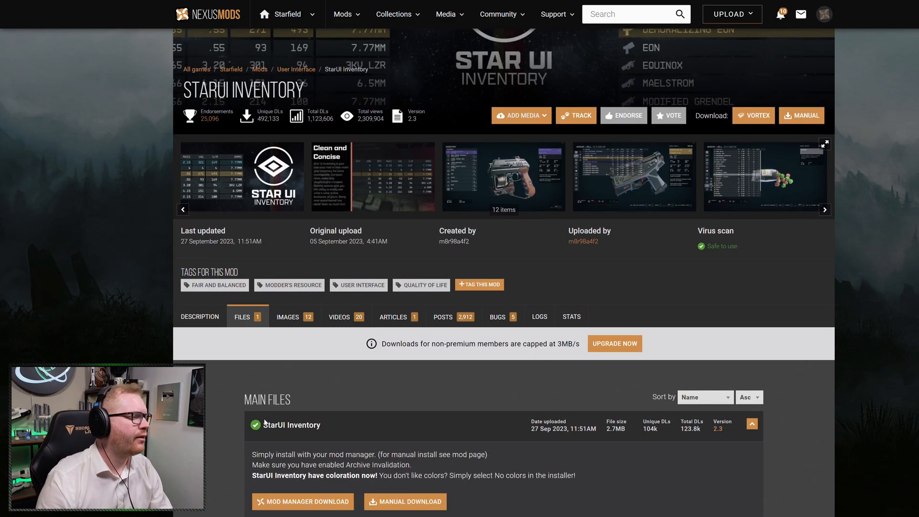
pyautogui.scroll(-3)
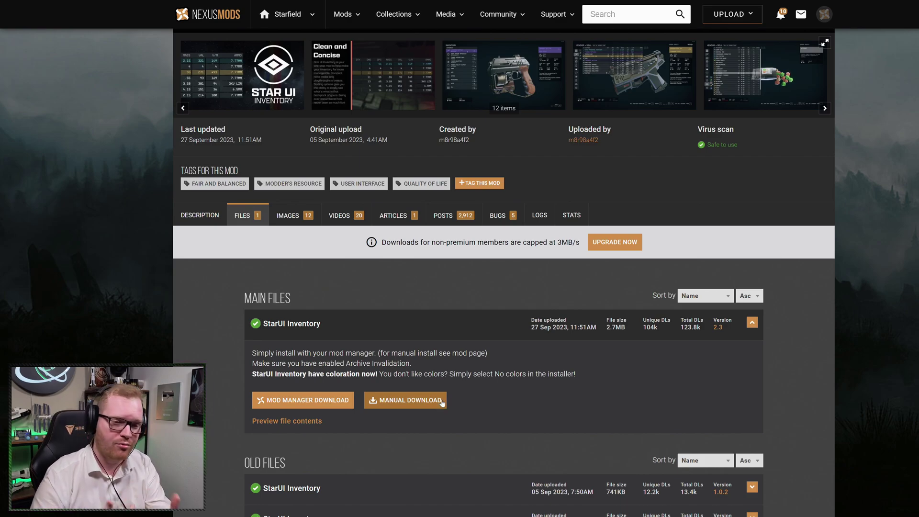
pyautogui.scroll(3)
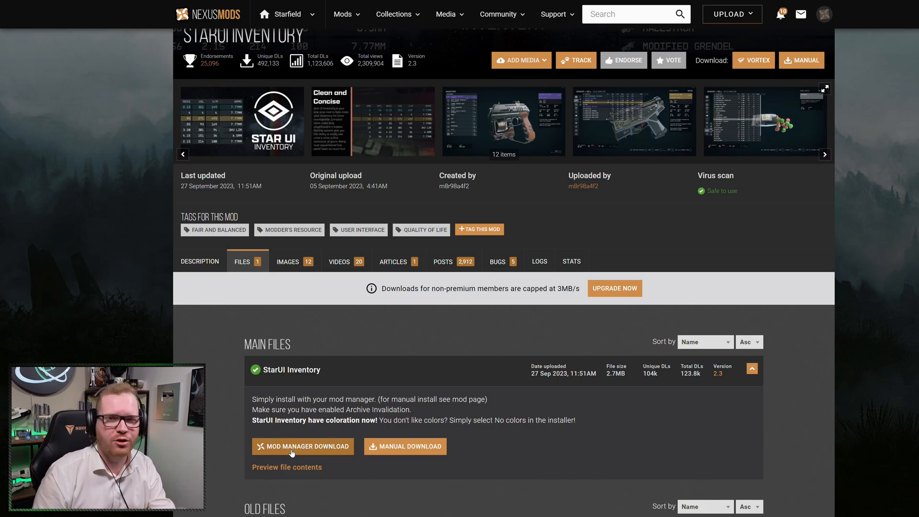
pyautogui.scroll(3)
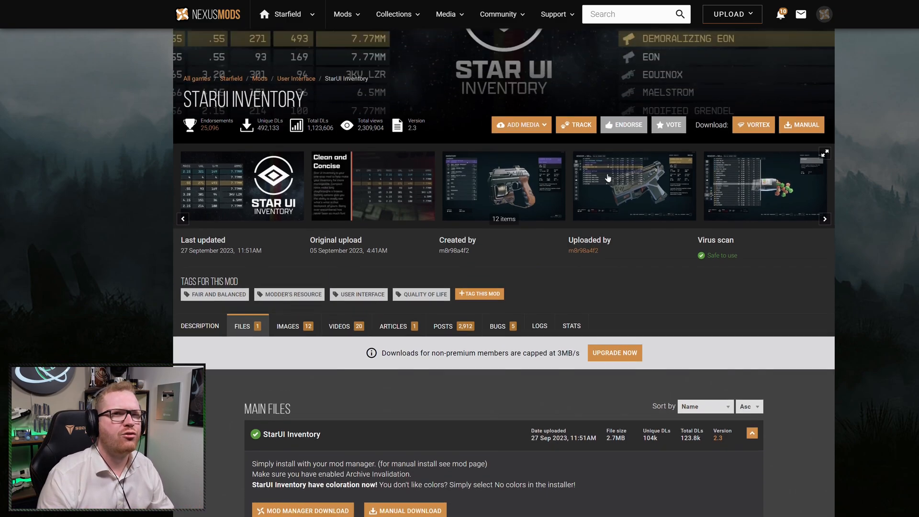
pyautogui.scroll(-3)
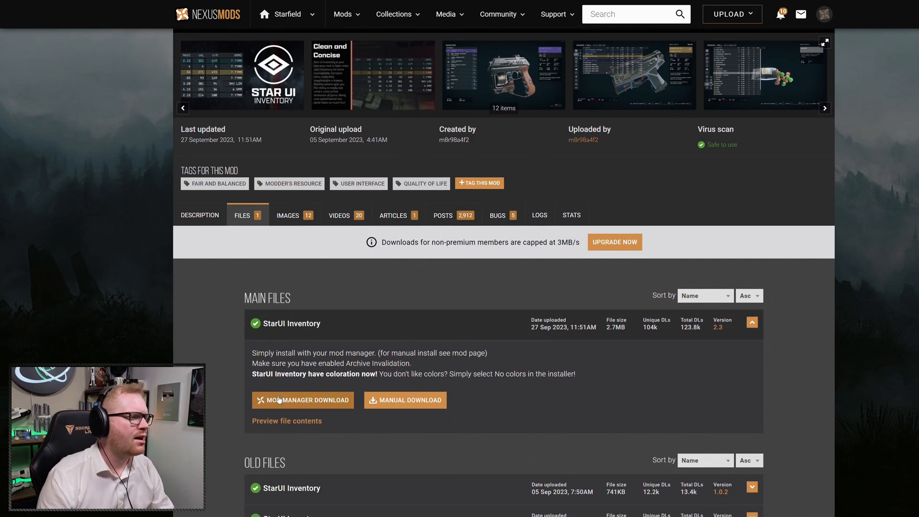
pyautogui.moveTo(298, 405)
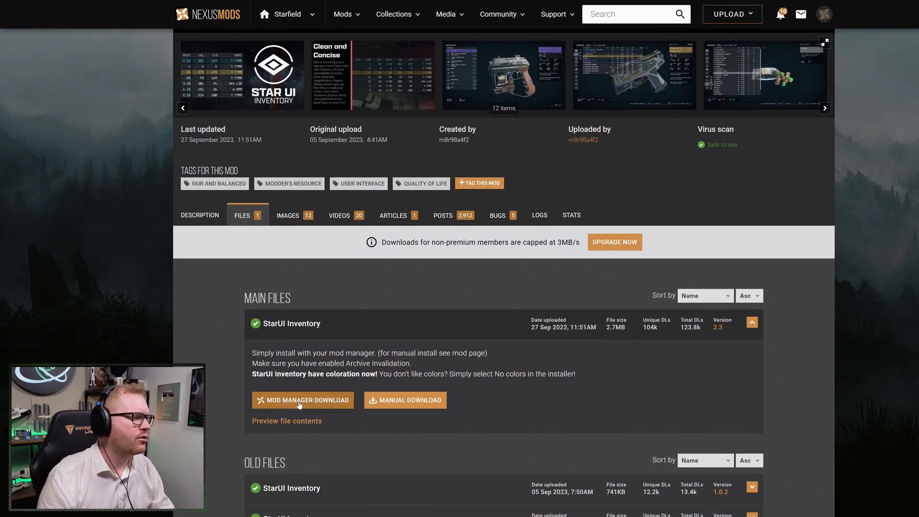
pyautogui.scroll(3)
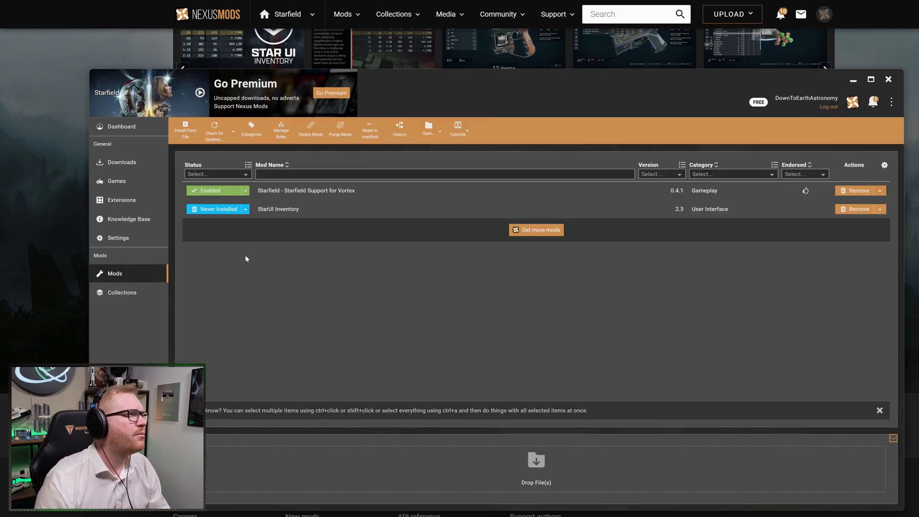
pyautogui.moveTo(138, 233)
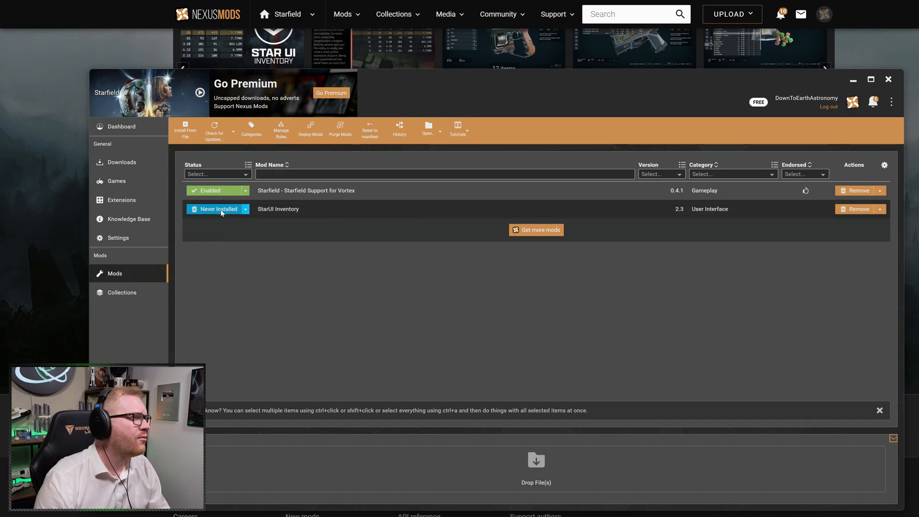
pyautogui.moveTo(218, 209)
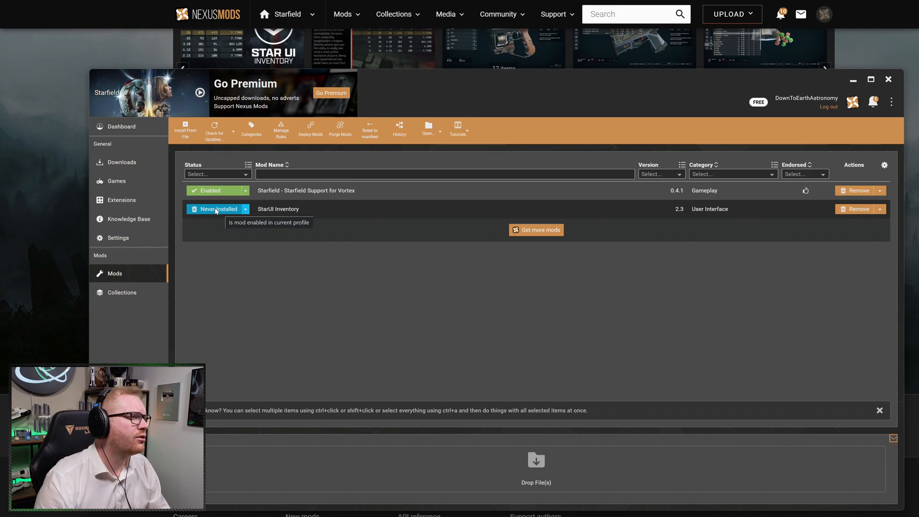
pyautogui.moveTo(128, 162)
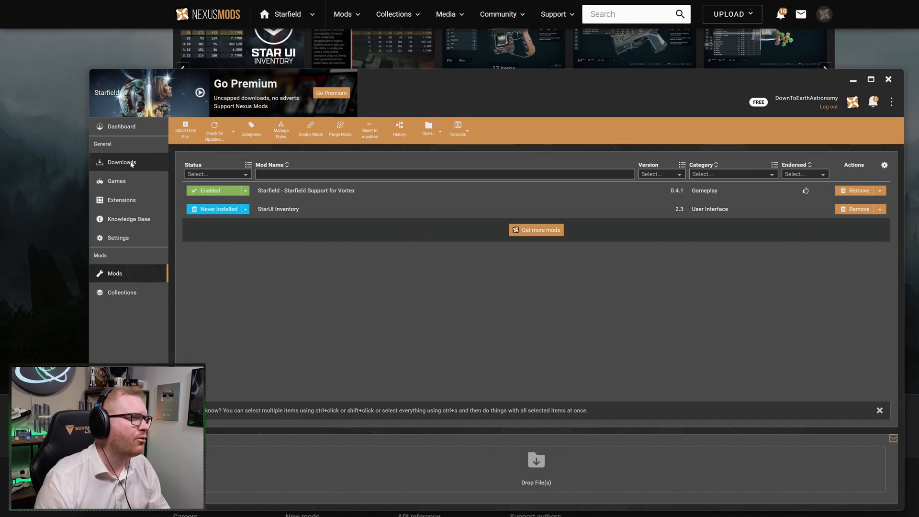
# - Show the Downloads list with the finished StarUI Inventory 2.3 archive
pyautogui.click(122, 162)
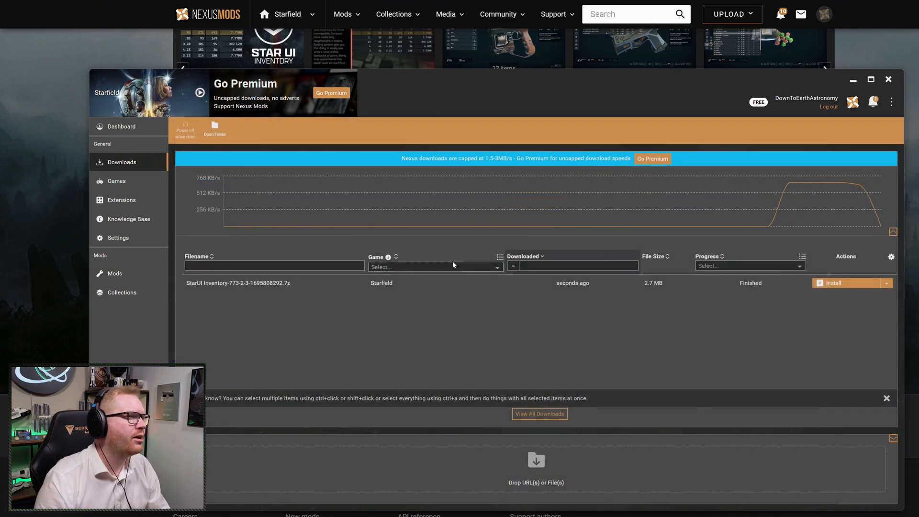
# - Install the StarUI Inventory archive keeping Vortex, Colored and 60 FPS options, then finish
pyautogui.click(848, 282)
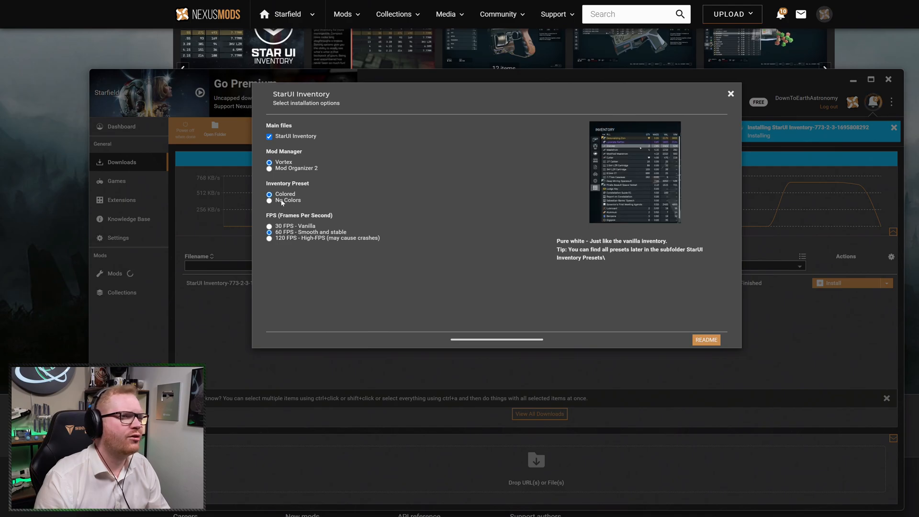
pyautogui.click(269, 193)
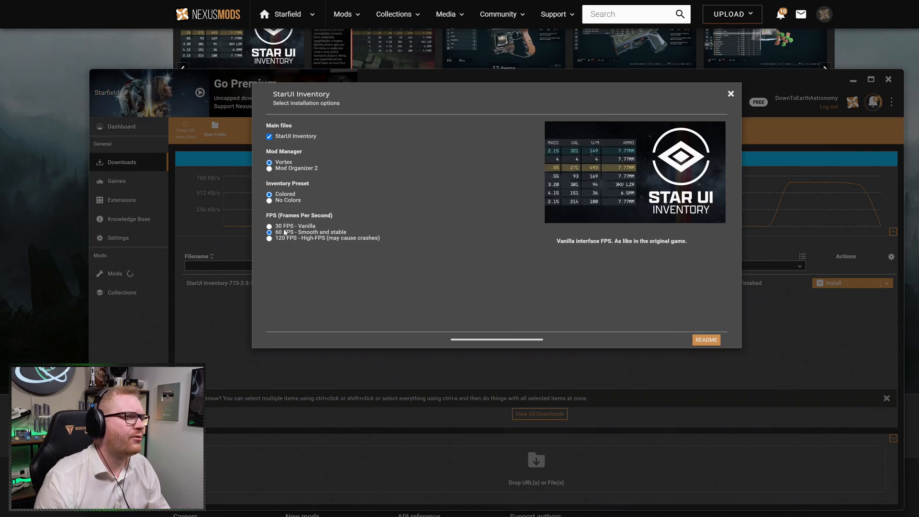
pyautogui.click(269, 232)
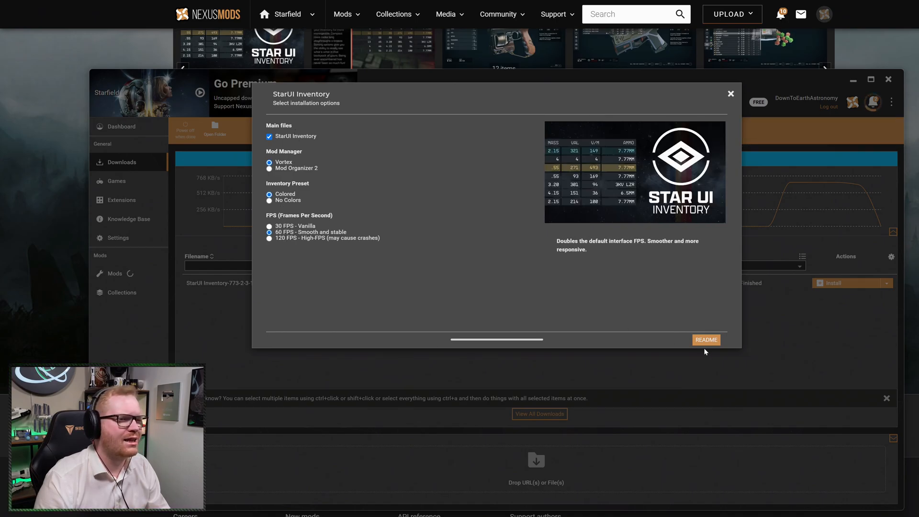
pyautogui.click(706, 340)
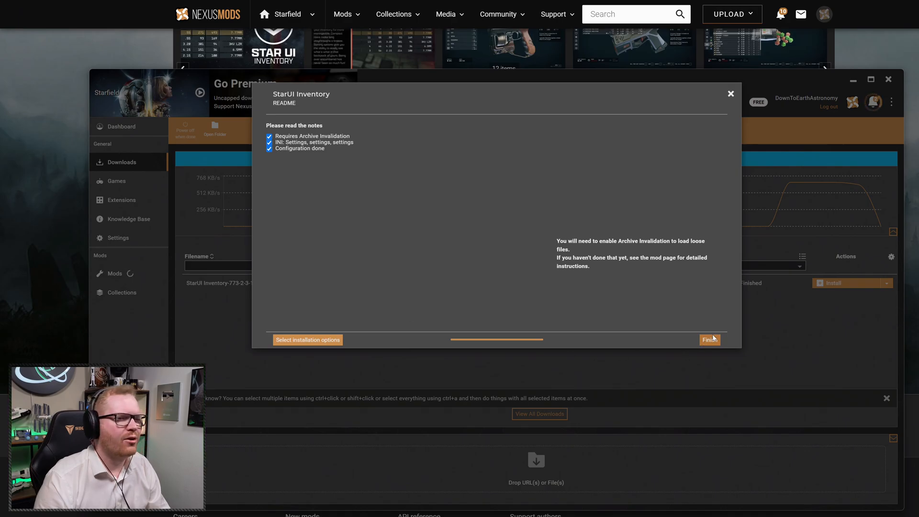
pyautogui.click(709, 339)
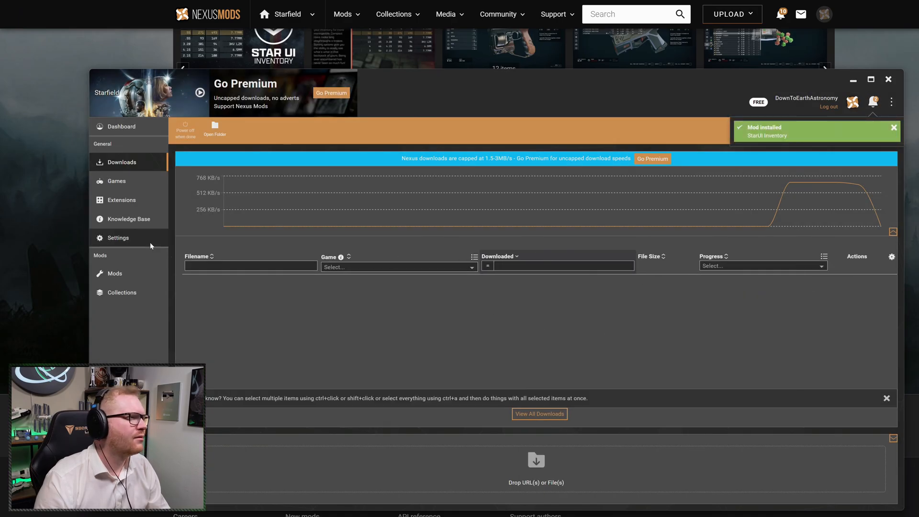
# - In the Mods list, toggle StarUI HUD to Disabled and back to Enabled
pyautogui.click(115, 274)
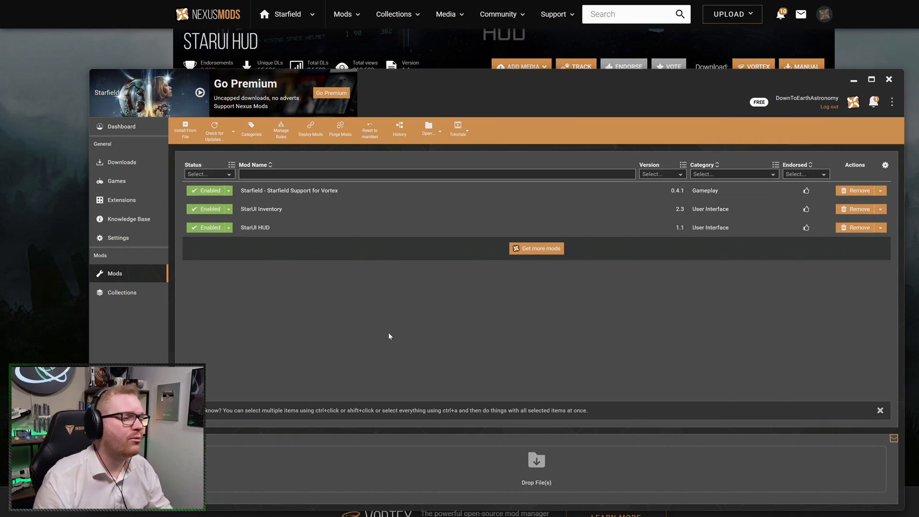
pyautogui.moveTo(408, 348)
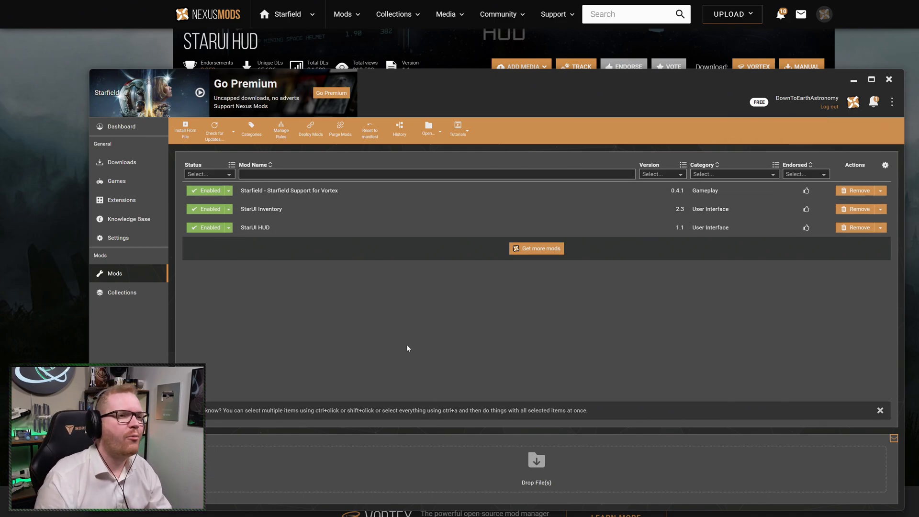
pyautogui.moveTo(286, 436)
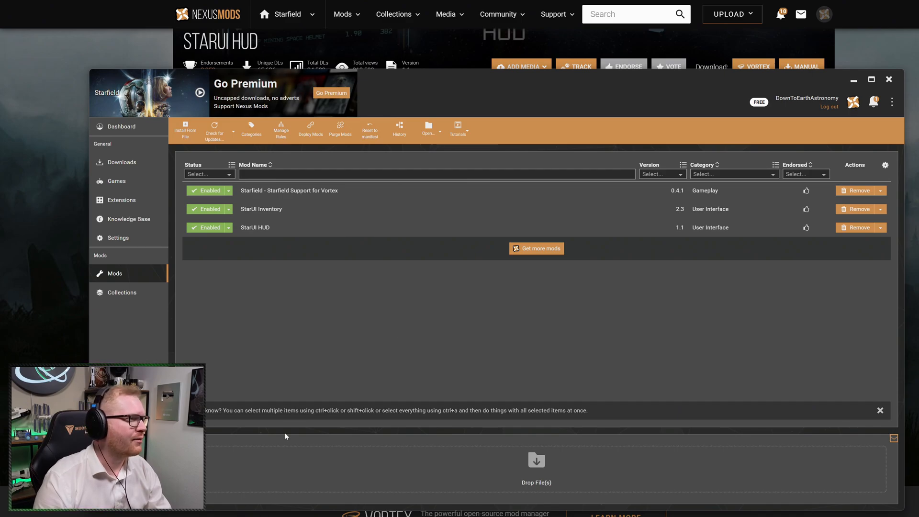
pyautogui.moveTo(255, 287)
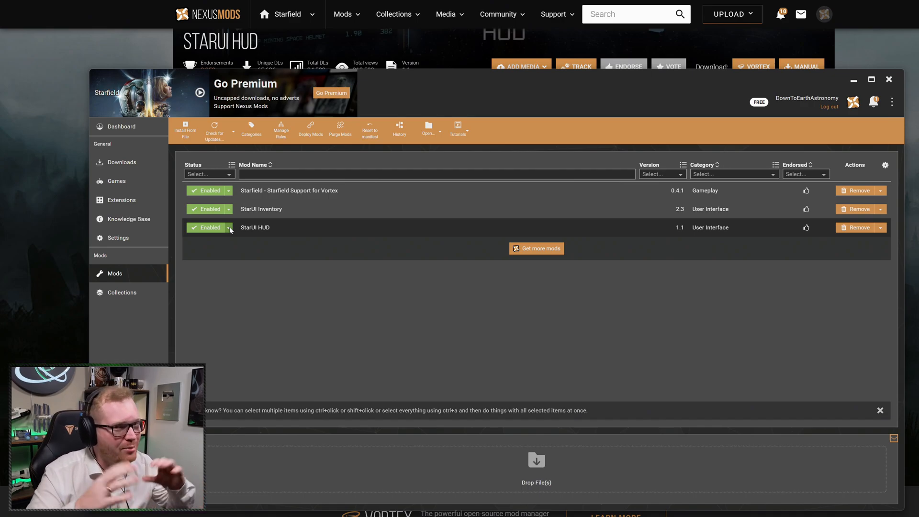
pyautogui.click(229, 228)
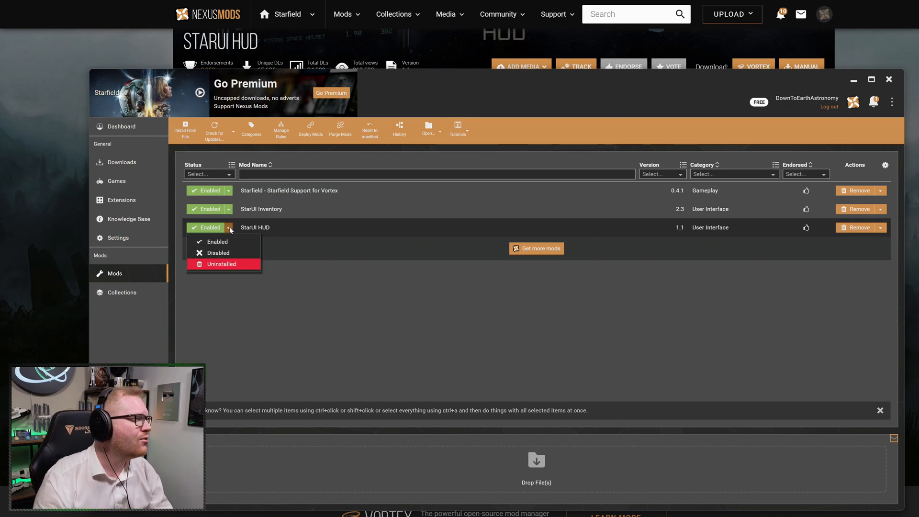
pyautogui.click(217, 252)
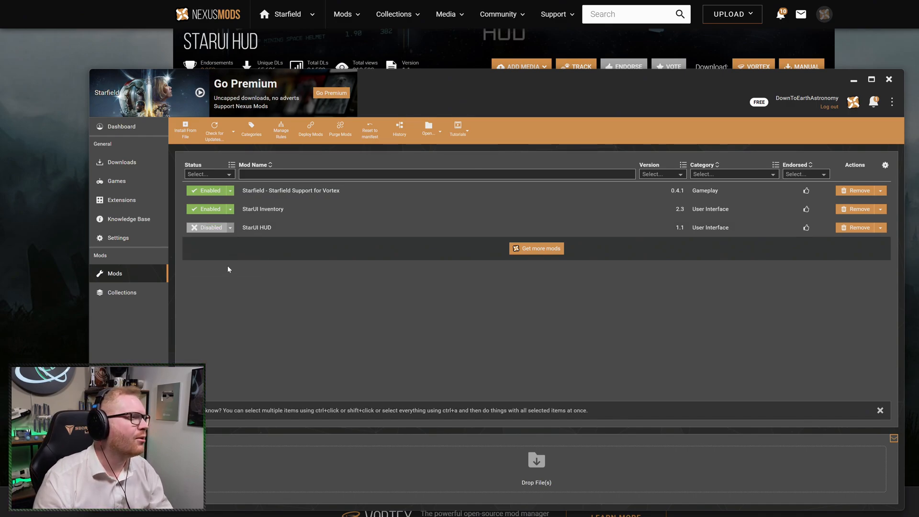
pyautogui.moveTo(229, 250)
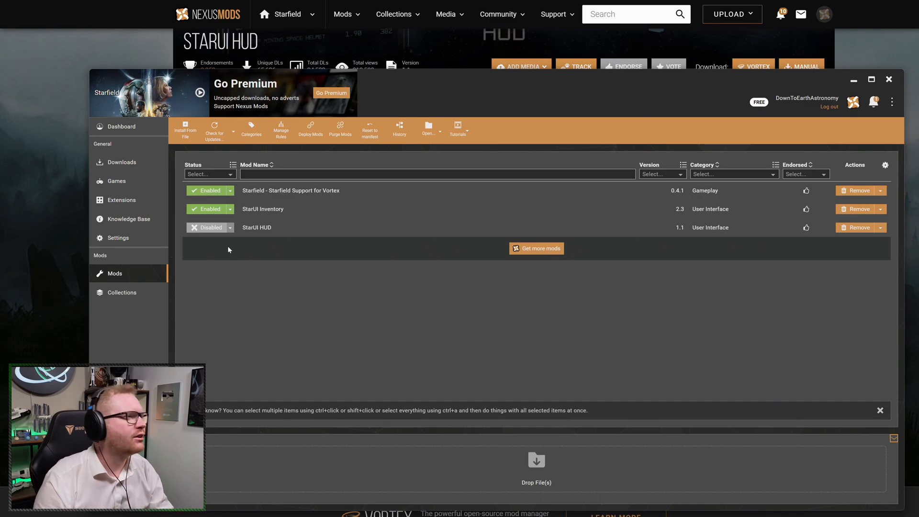
pyautogui.click(230, 227)
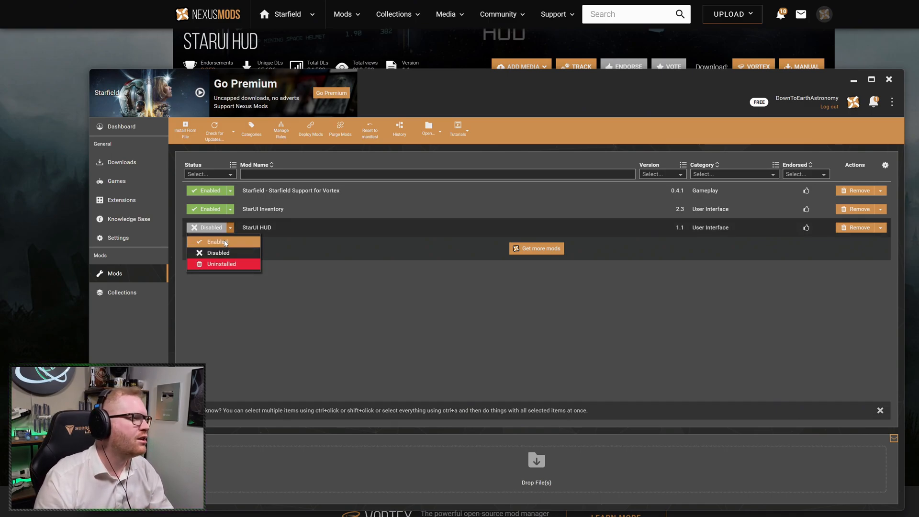
pyautogui.click(218, 241)
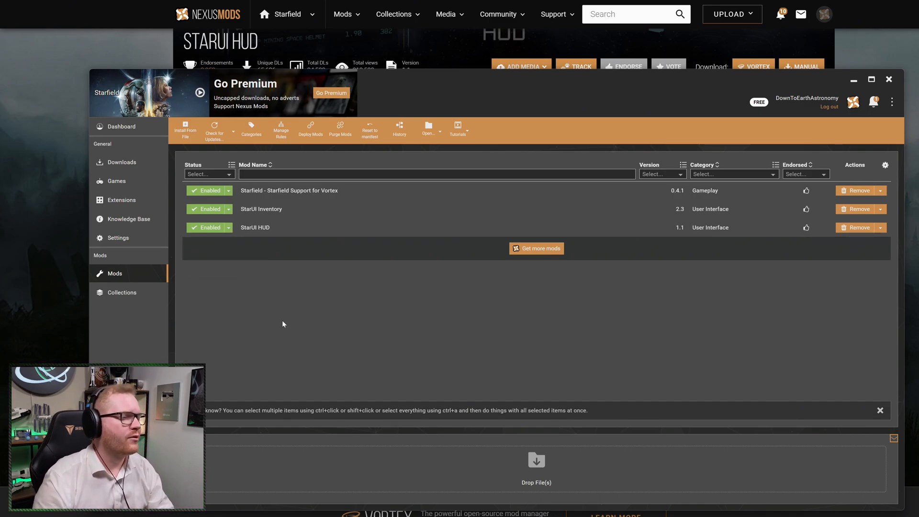
pyautogui.moveTo(240, 500)
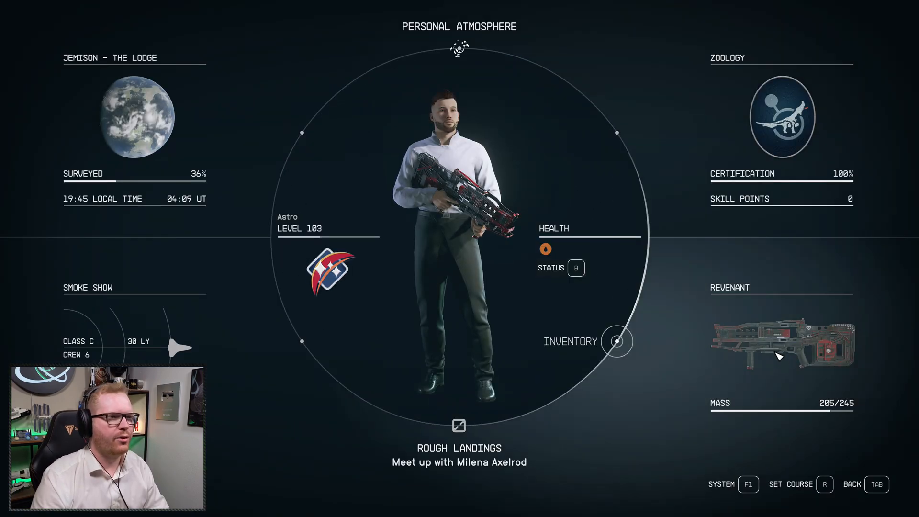
# - Browse the restyled inventory's Misc and item lists, then exit to the game
pyautogui.click(616, 342)
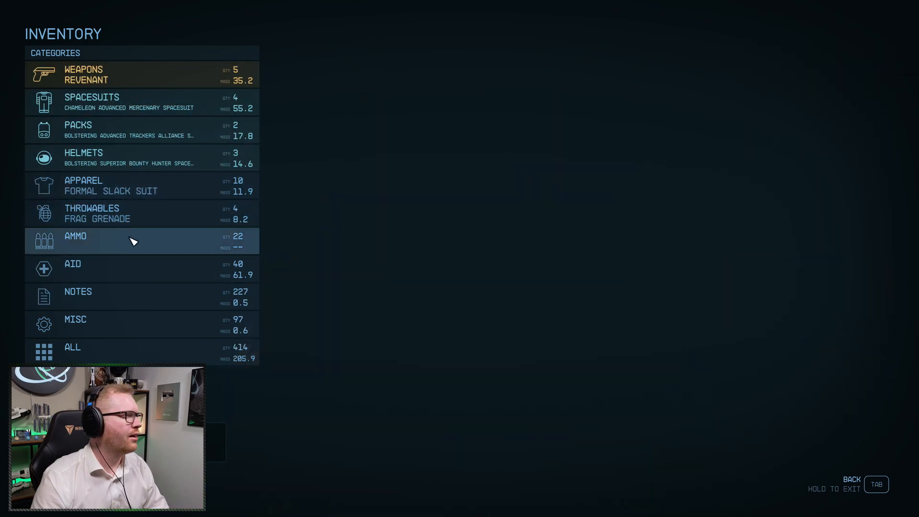
pyautogui.click(117, 102)
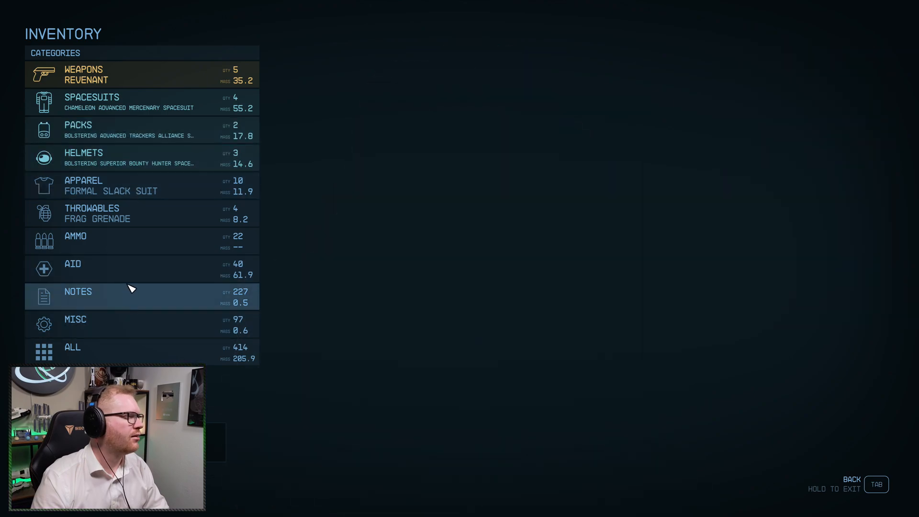
pyautogui.click(75, 324)
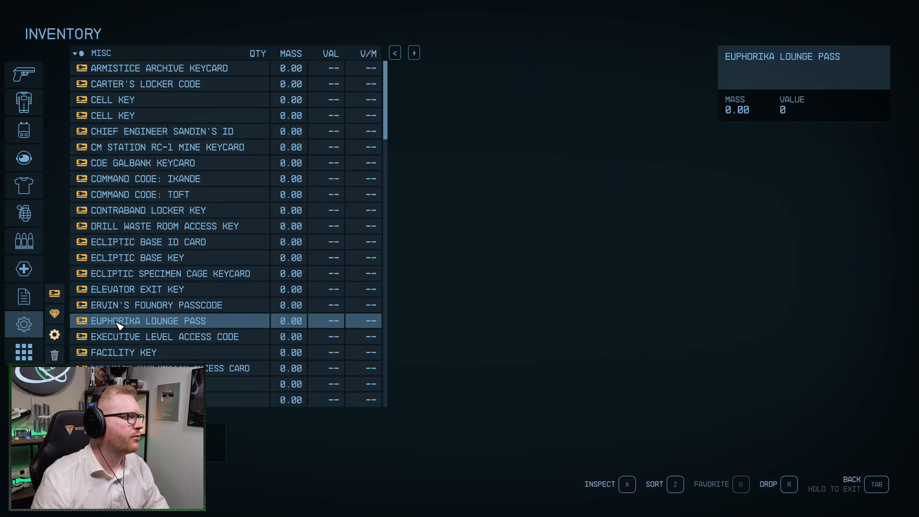
pyautogui.scroll(-3)
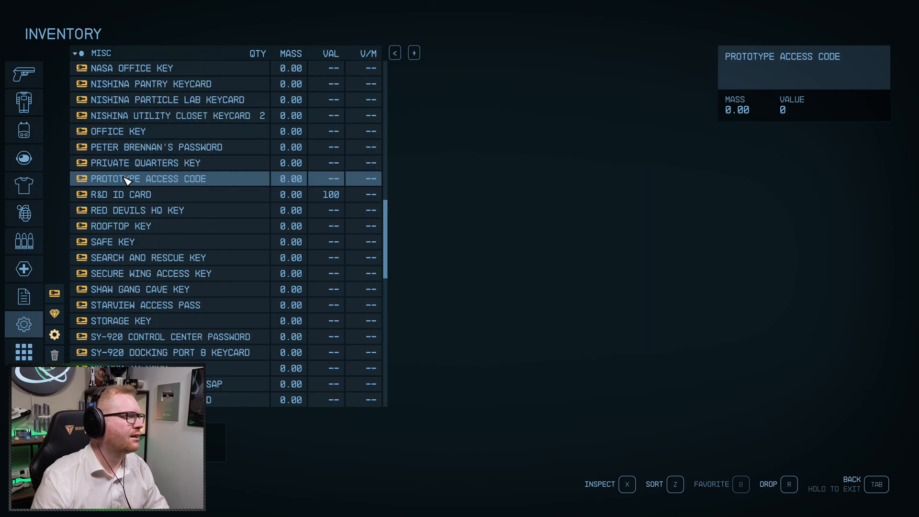
pyautogui.scroll(-3)
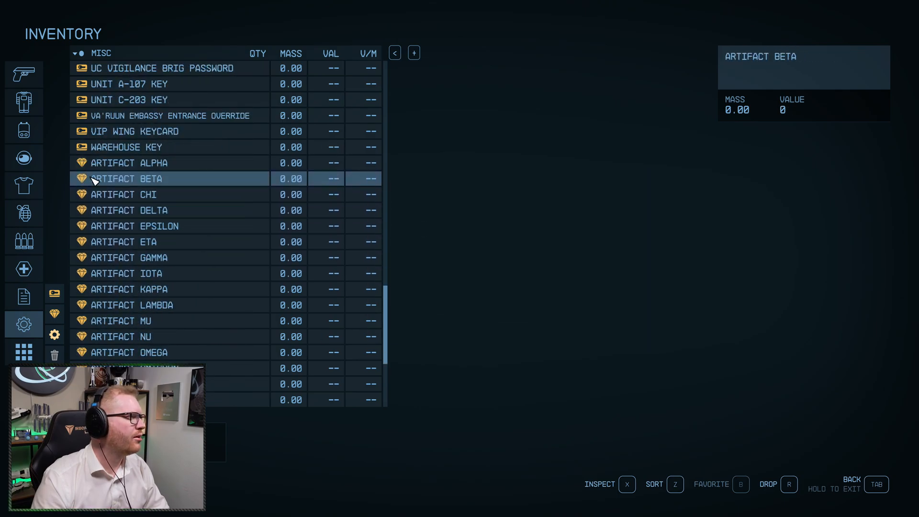
pyautogui.scroll(-3)
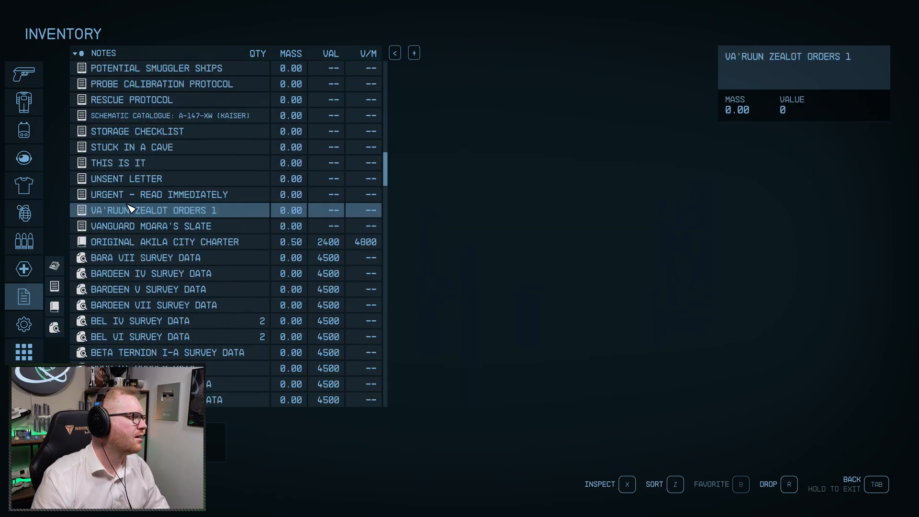
pyautogui.scroll(-3)
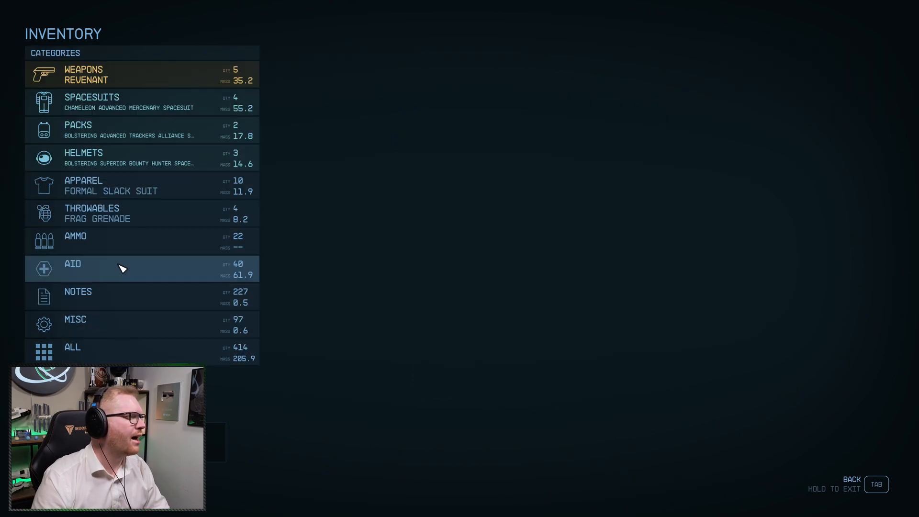
pyautogui.press('tab')
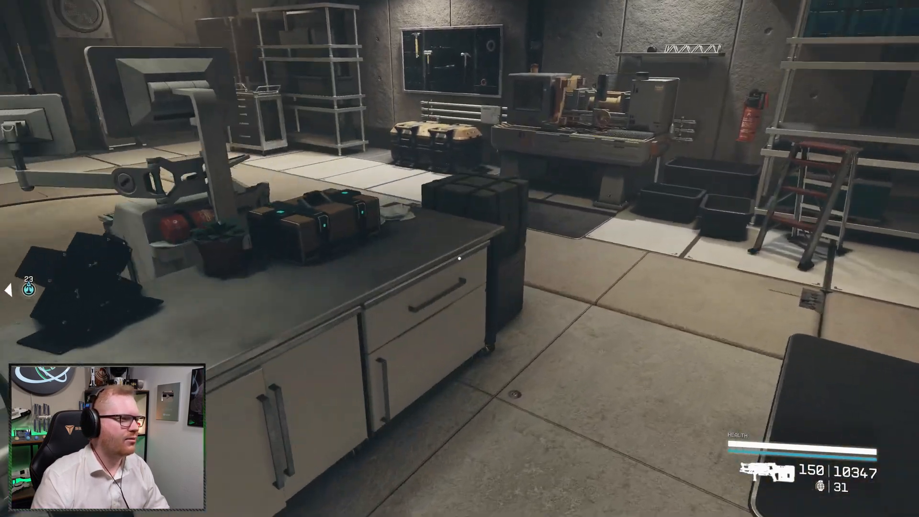
# - Browse the storage box's categories and Resources list, close it, and reopen the inventory
pyautogui.press('e')
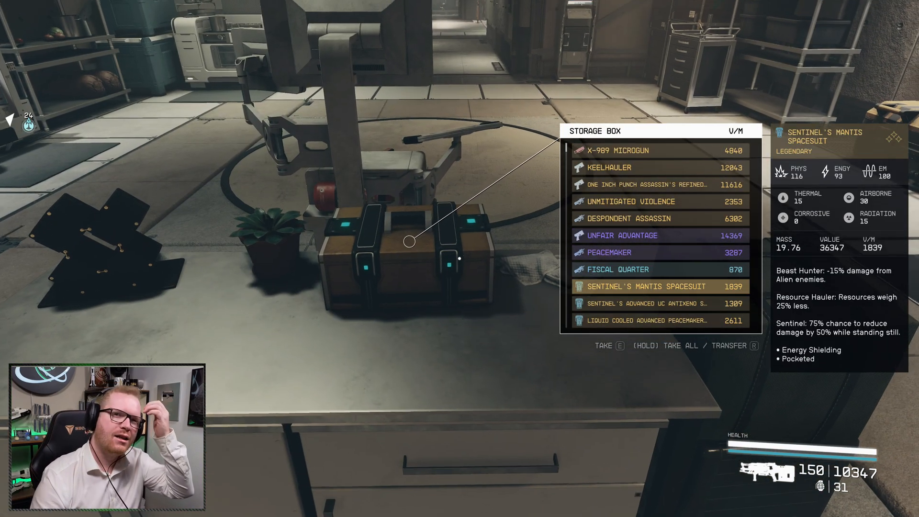
pyautogui.scroll(-3)
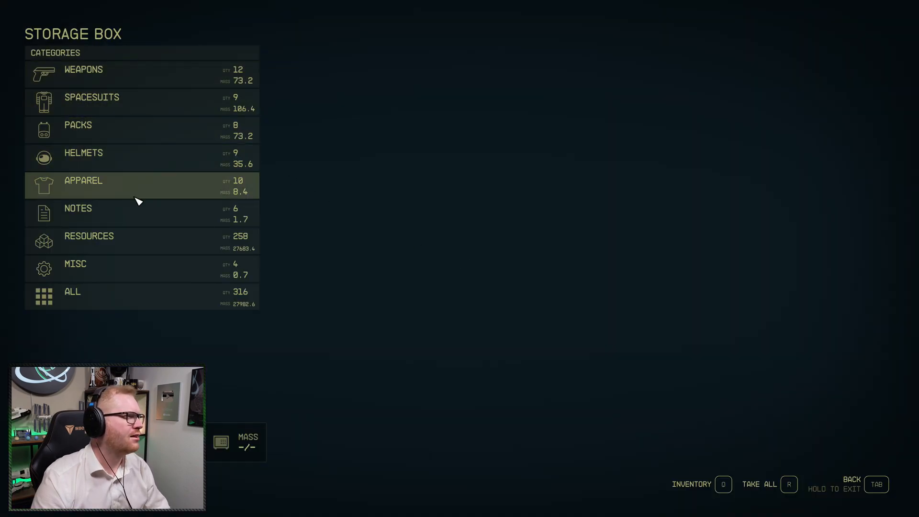
pyautogui.click(89, 241)
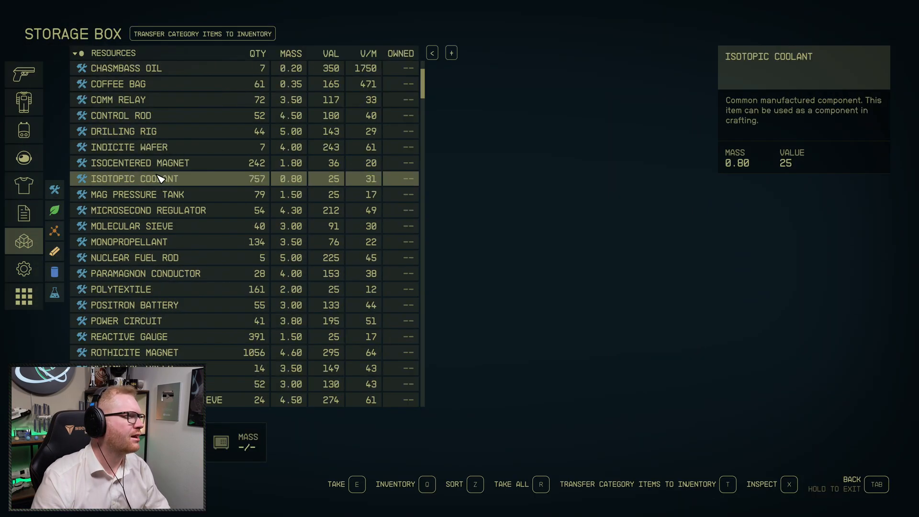
pyautogui.click(54, 231)
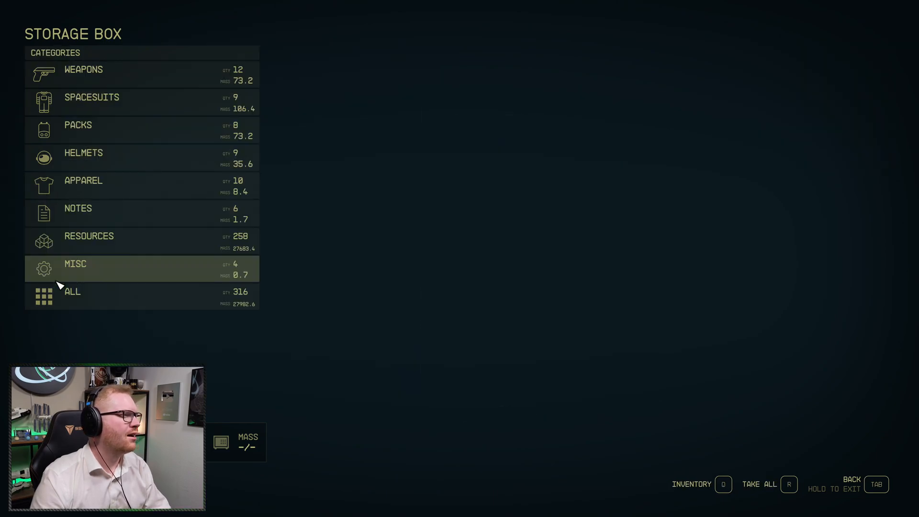
pyautogui.press('tab')
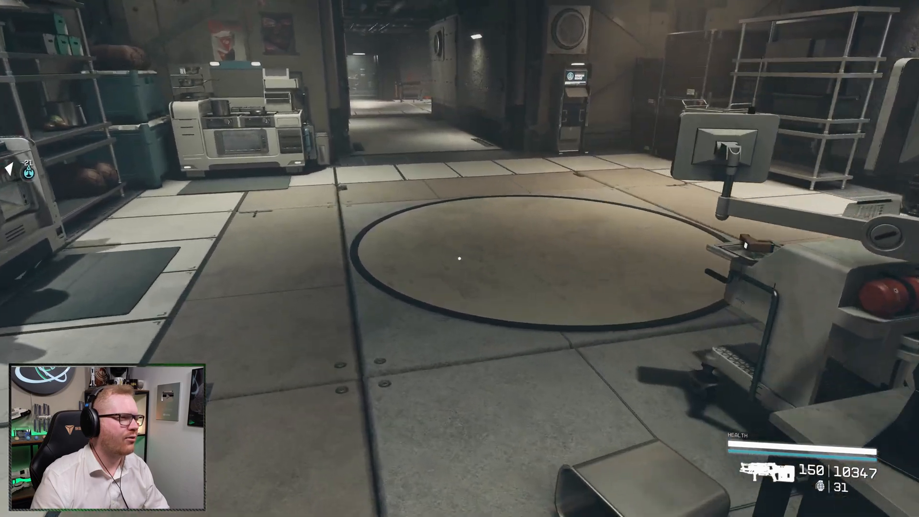
pyautogui.press('Tab')
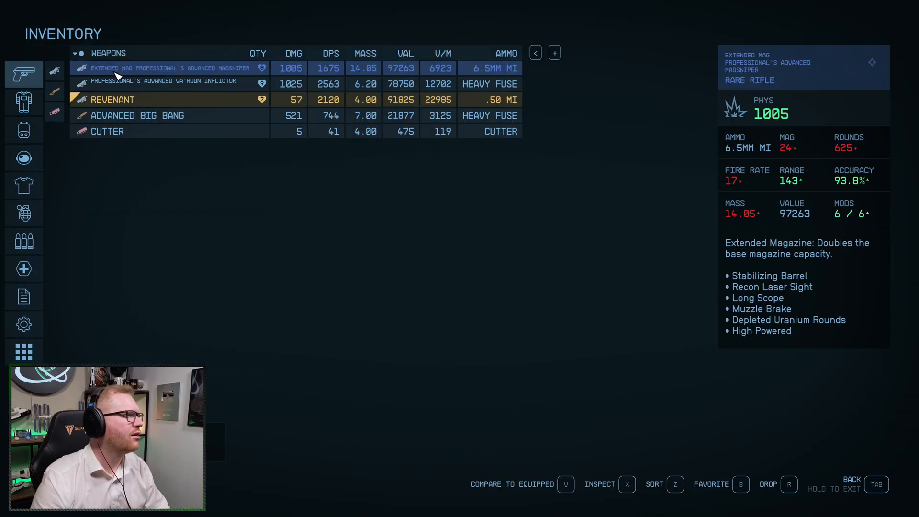
# - Select the Advanced Big Bang shotgun in the Weapons list and drop it
pyautogui.click(108, 130)
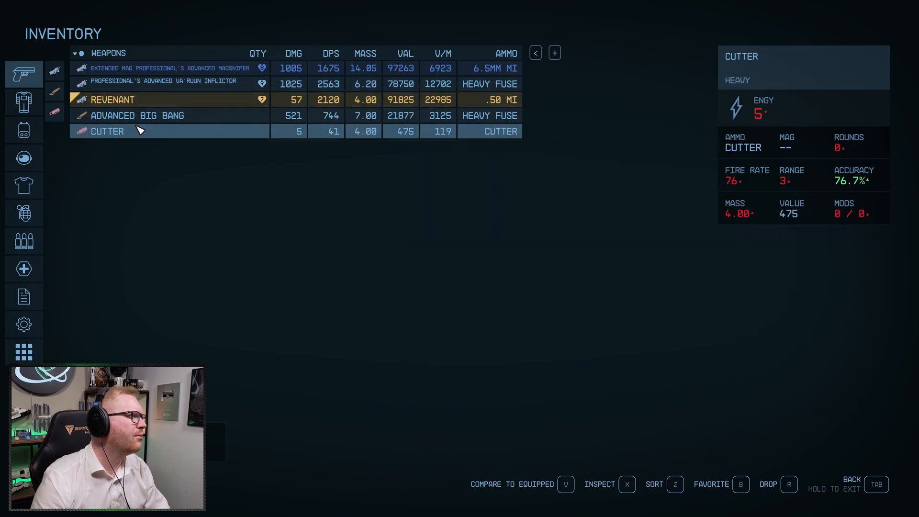
pyautogui.click(138, 115)
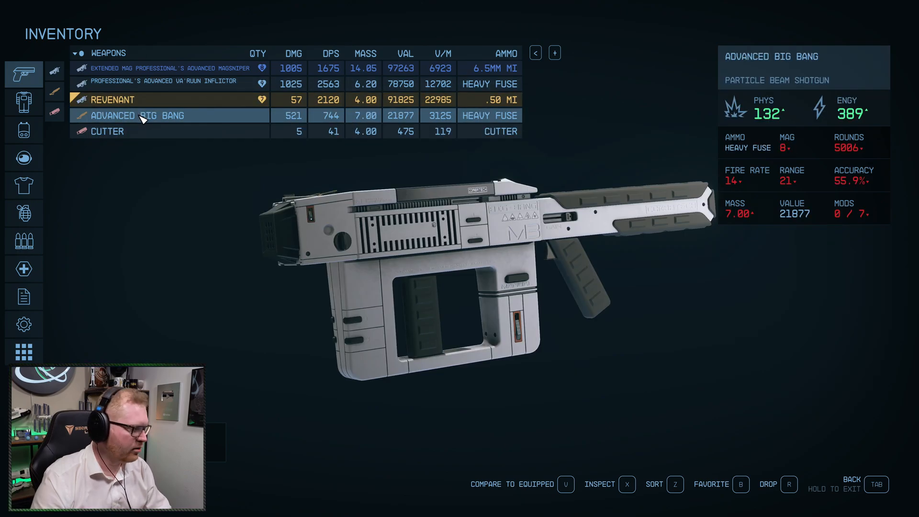
pyautogui.press('r')
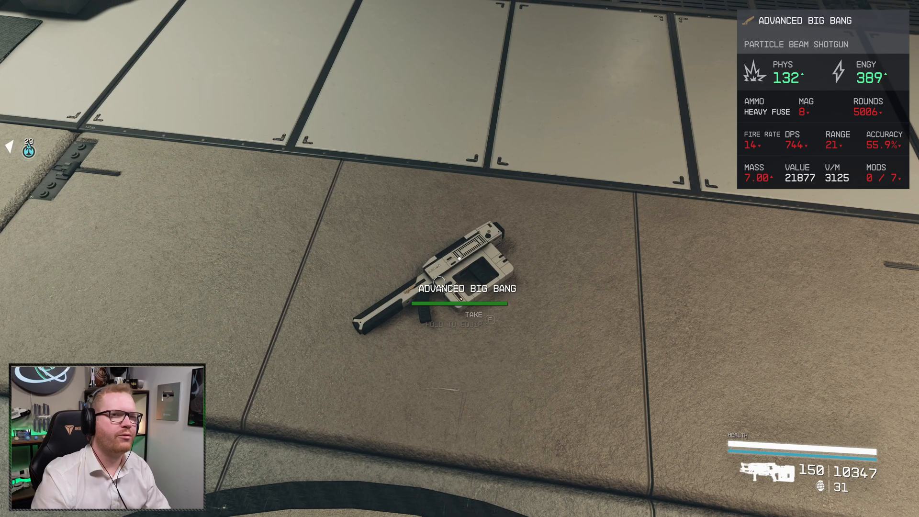